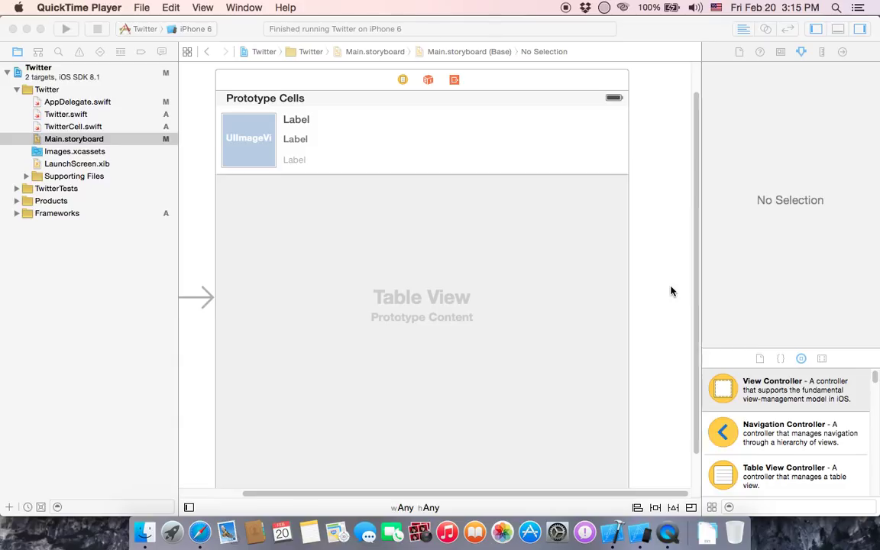
{"action": "mouse_move", "coordinate": [672, 253]}
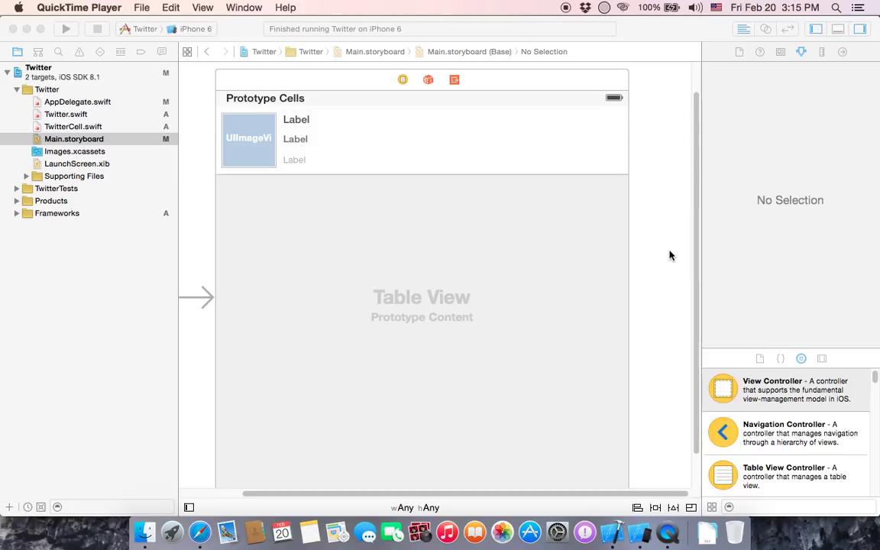
{"action": "mouse_move", "coordinate": [55, 178]}
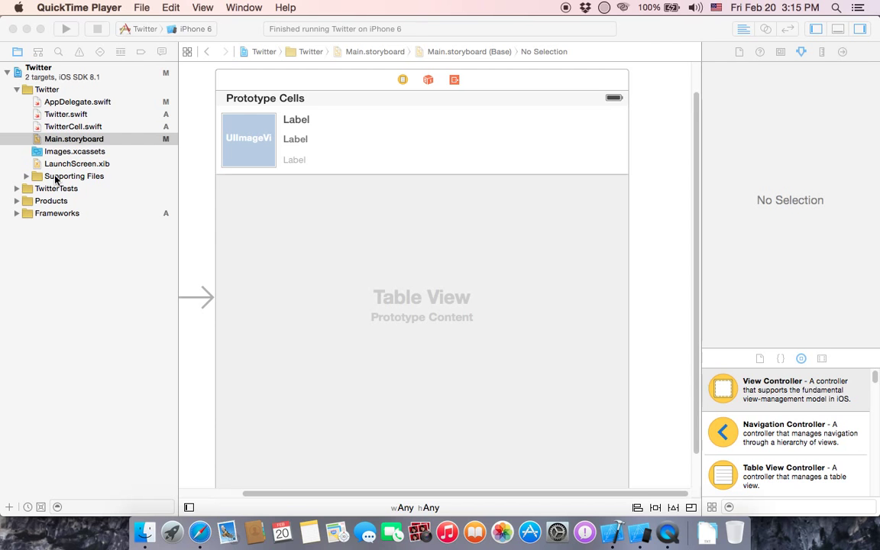
Open Twitter.swift and scroll through its tableView and LoadData code
{"action": "left_click", "coordinate": [61, 113]}
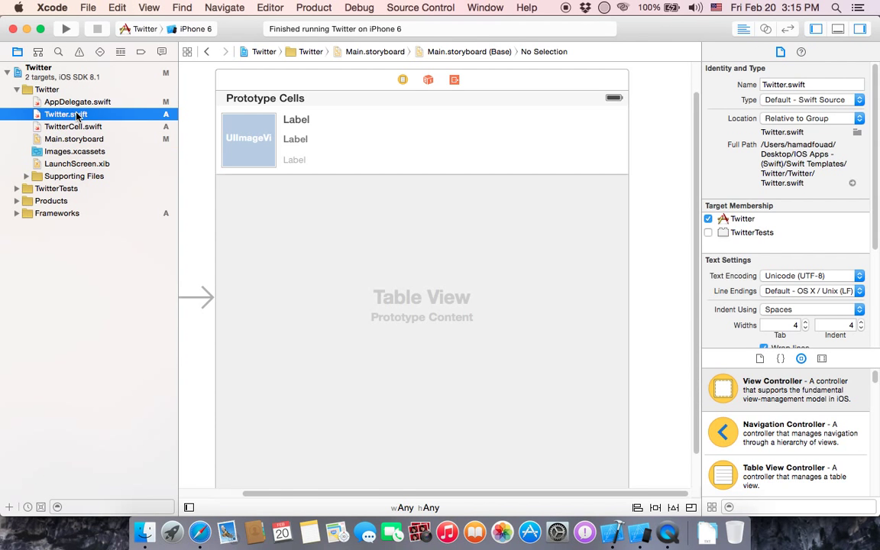
{"action": "left_click", "coordinate": [64, 113]}
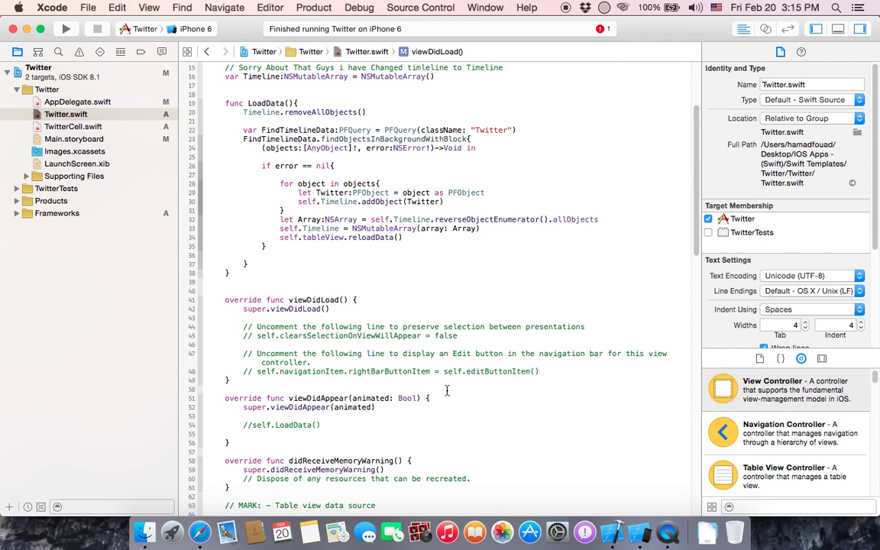
{"action": "scroll", "scroll_direction": "down", "scroll_amount": 3}
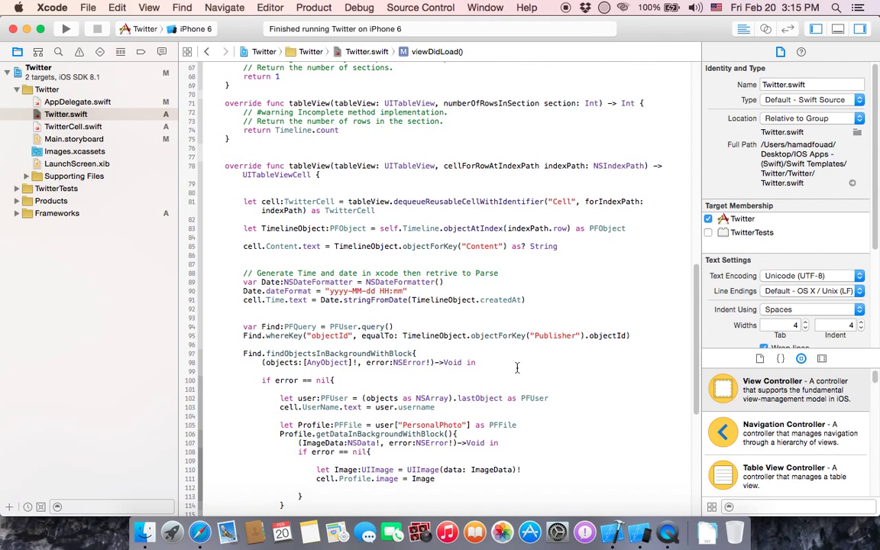
{"action": "scroll", "scroll_direction": "down", "scroll_amount": 3}
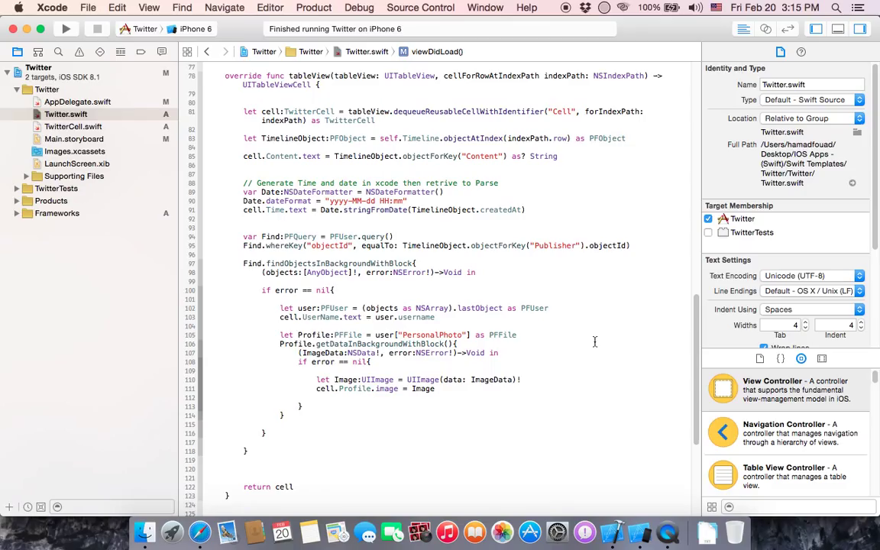
{"action": "mouse_move", "coordinate": [632, 349]}
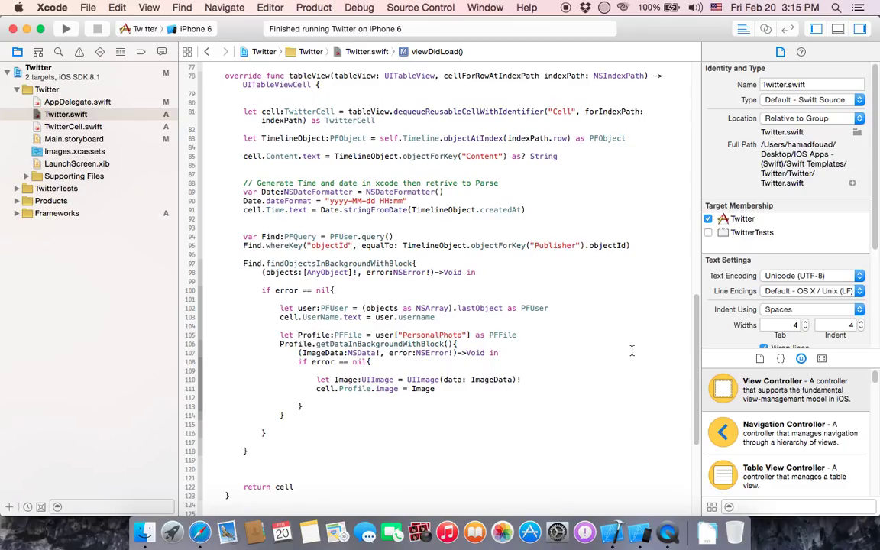
{"action": "mouse_move", "coordinate": [608, 285]}
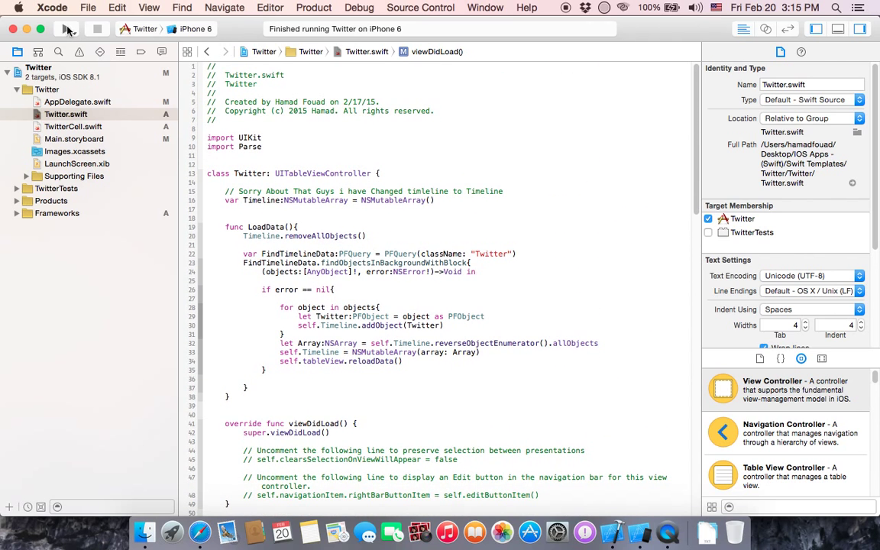
Build and run the Twitter app and scroll to viewDidAppear's LoadData call
{"action": "left_click", "coordinate": [68, 28]}
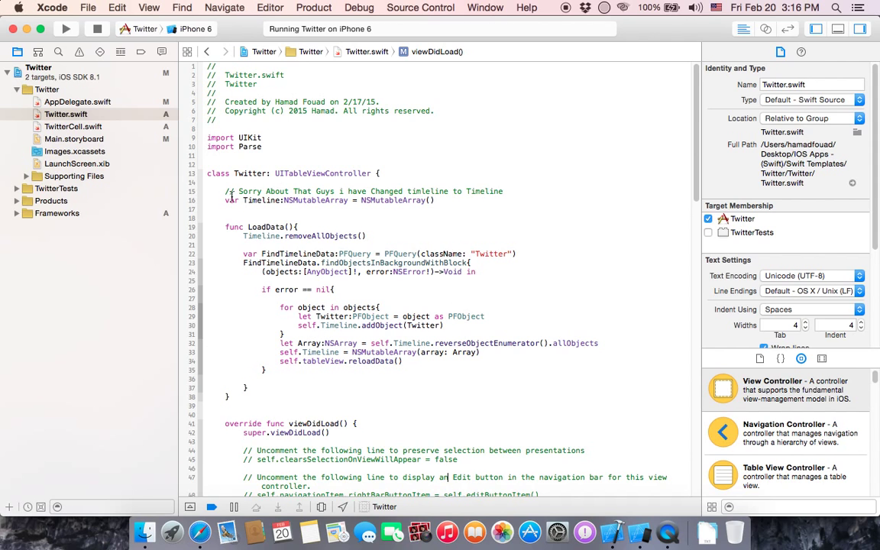
{"action": "mouse_move", "coordinate": [504, 290]}
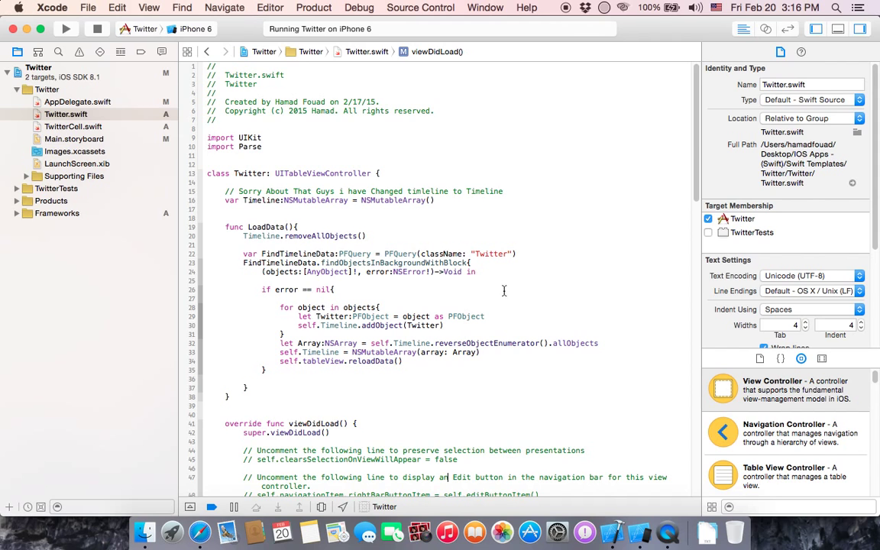
{"action": "mouse_move", "coordinate": [443, 420]}
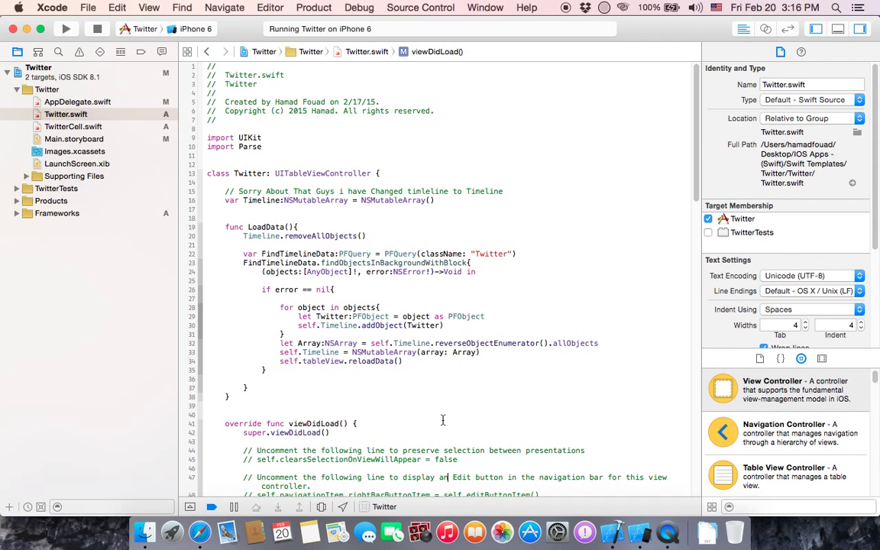
{"action": "mouse_move", "coordinate": [614, 529]}
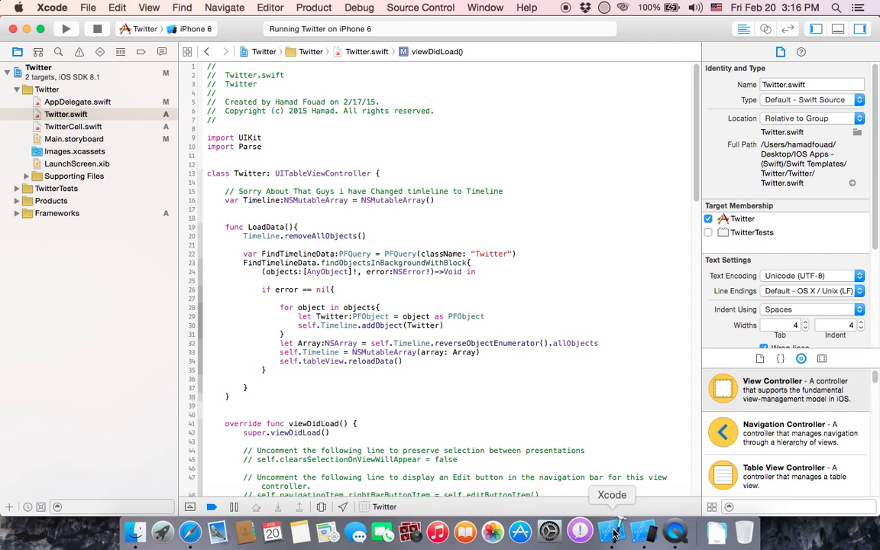
{"action": "scroll", "scroll_direction": "down", "scroll_amount": 3}
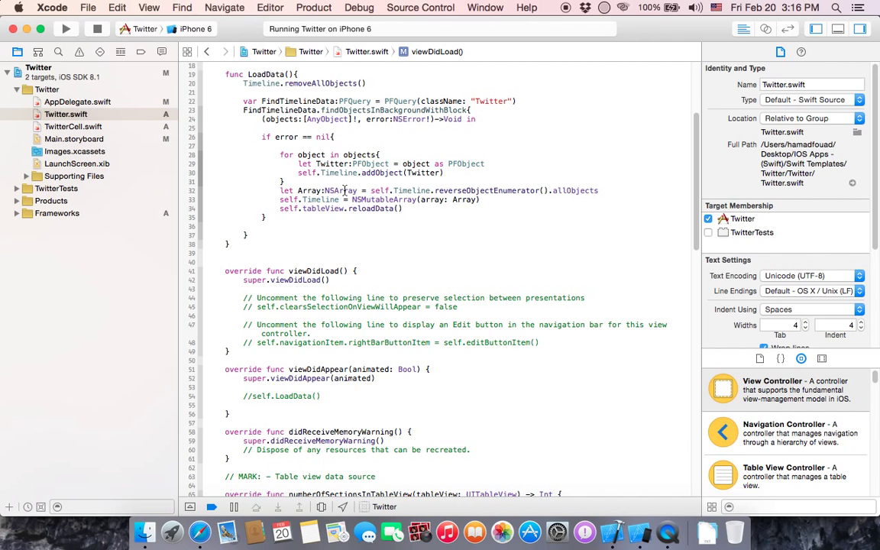
{"action": "mouse_move", "coordinate": [487, 374]}
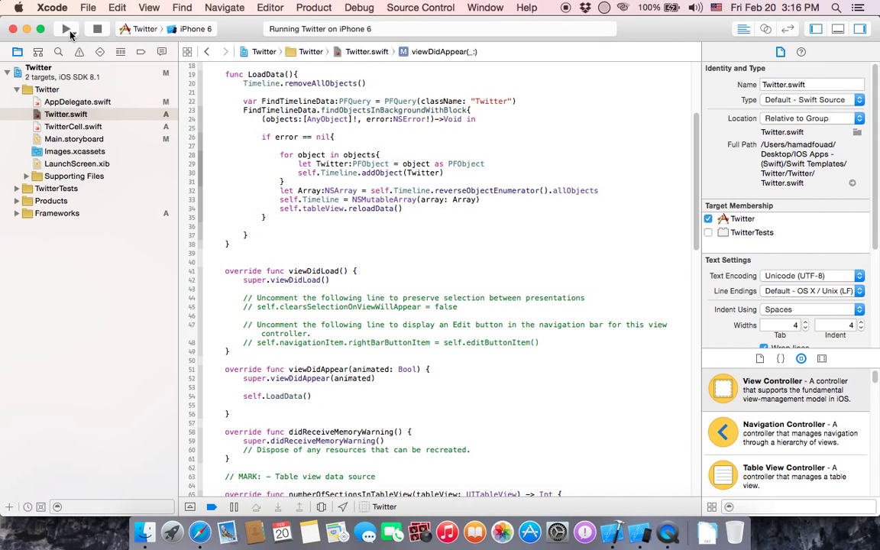
Rerun the app so the timeline lists the Test tweet with avatar and date
{"action": "left_click", "coordinate": [67, 27]}
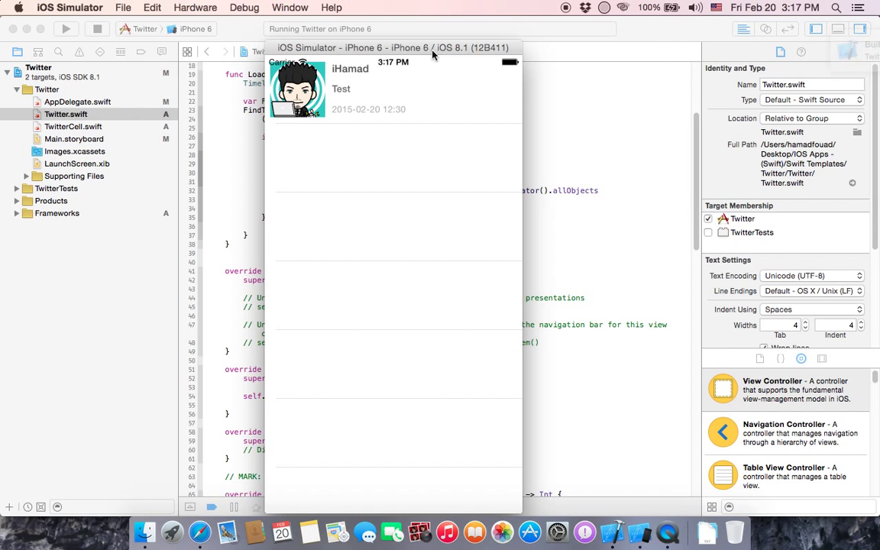
{"action": "mouse_move", "coordinate": [349, 74]}
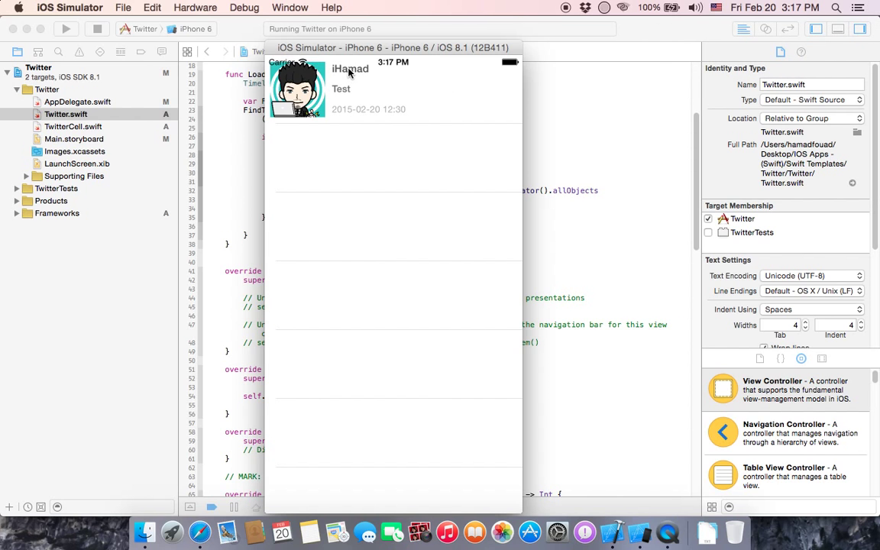
{"action": "mouse_move", "coordinate": [354, 93]}
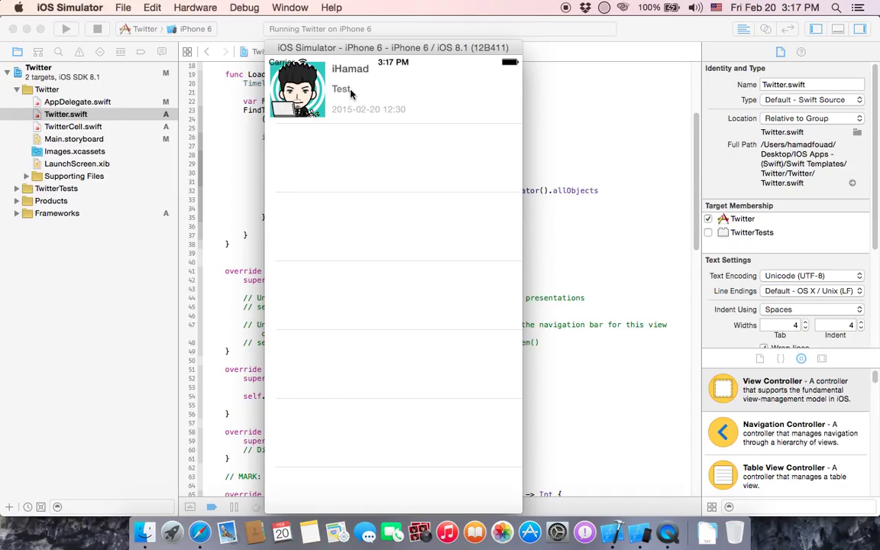
{"action": "mouse_move", "coordinate": [405, 116]}
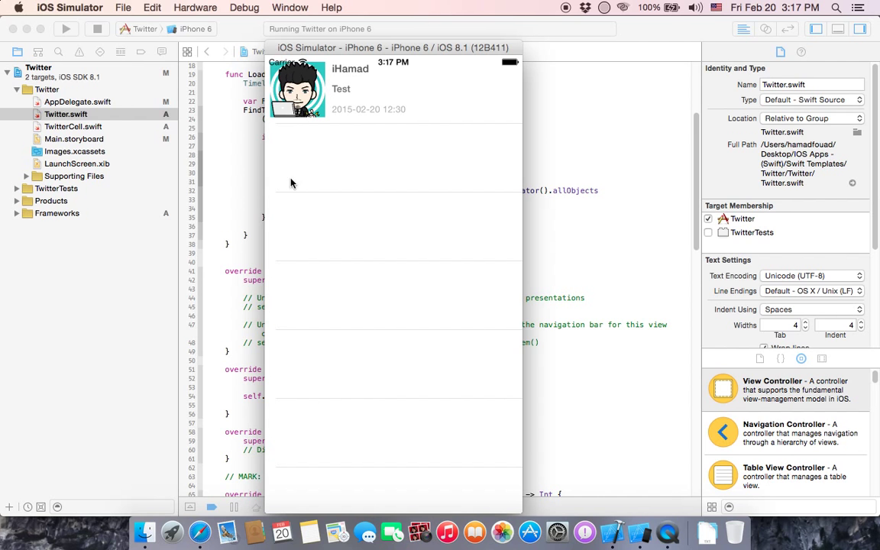
View the User class's PersonalPhoto file, then return to the Twitter class records
{"action": "left_click", "coordinate": [200, 530]}
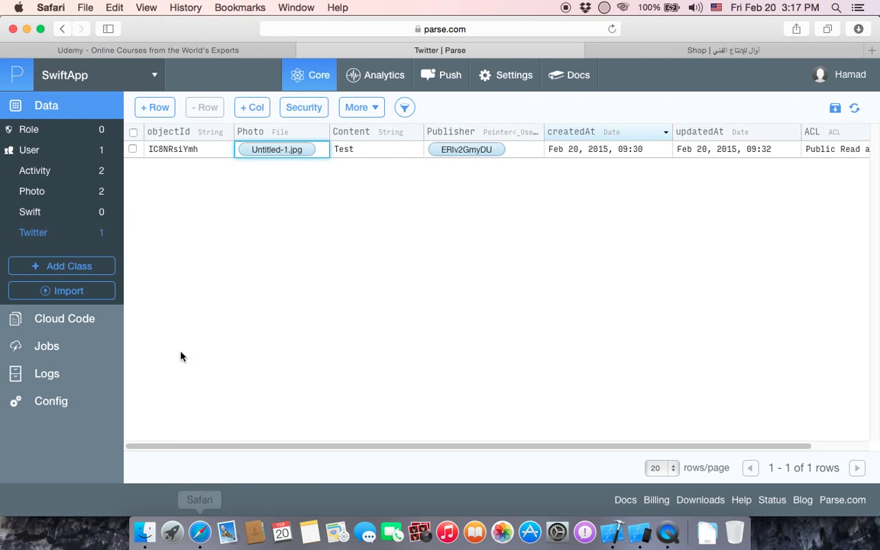
{"action": "left_click", "coordinate": [29, 150]}
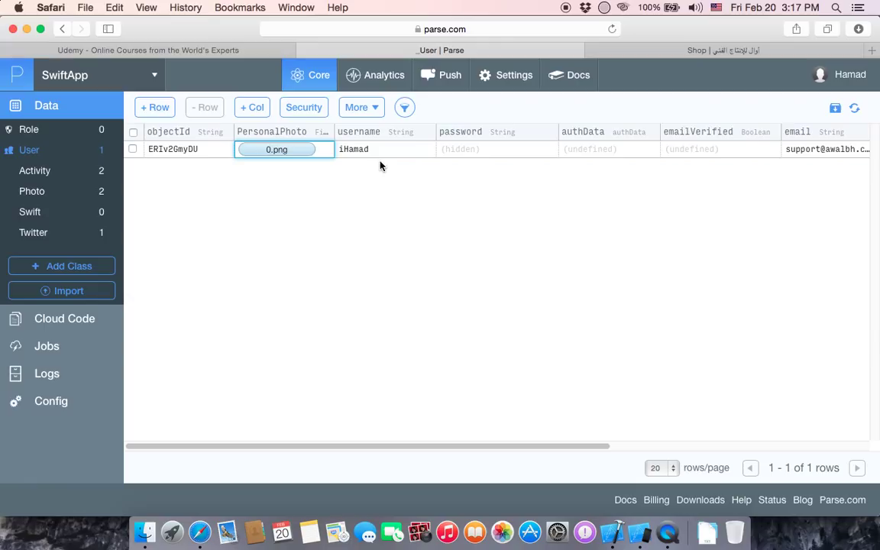
{"action": "mouse_move", "coordinate": [352, 156]}
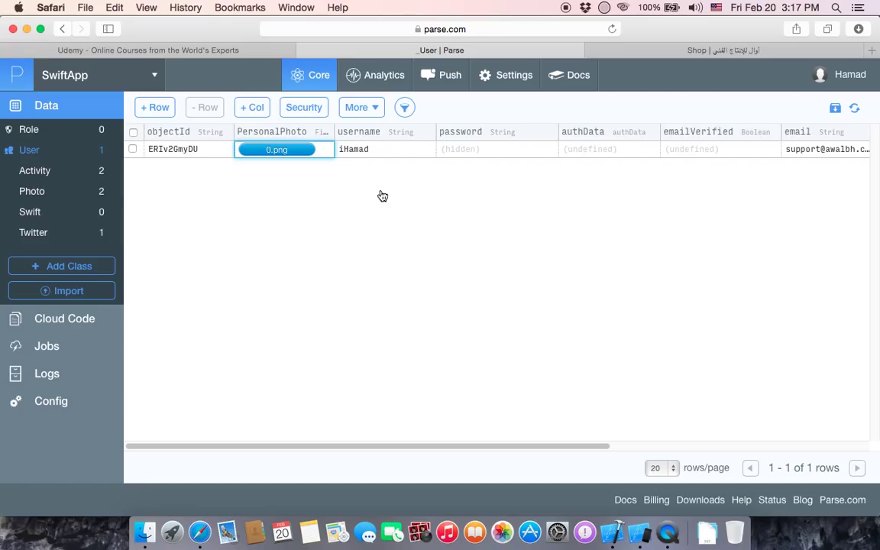
{"action": "left_click", "coordinate": [278, 150]}
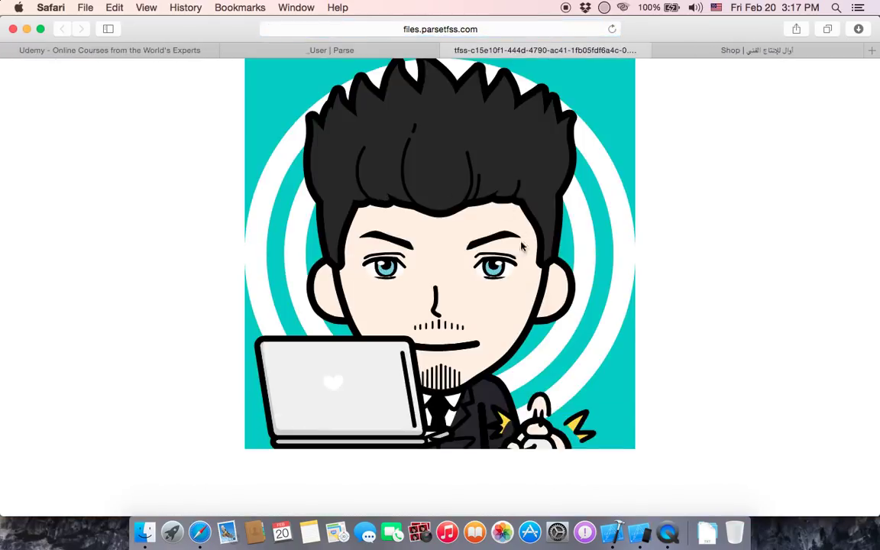
{"action": "mouse_move", "coordinate": [455, 71]}
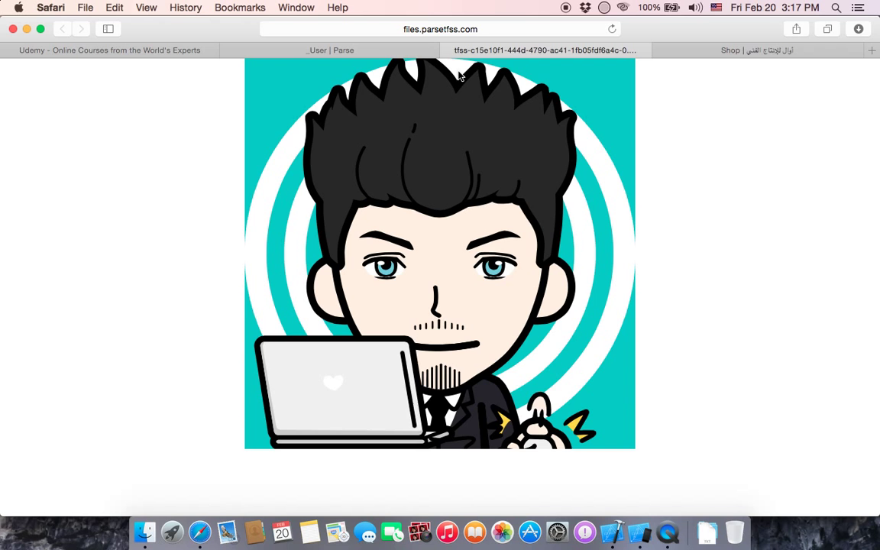
{"action": "mouse_move", "coordinate": [452, 51]}
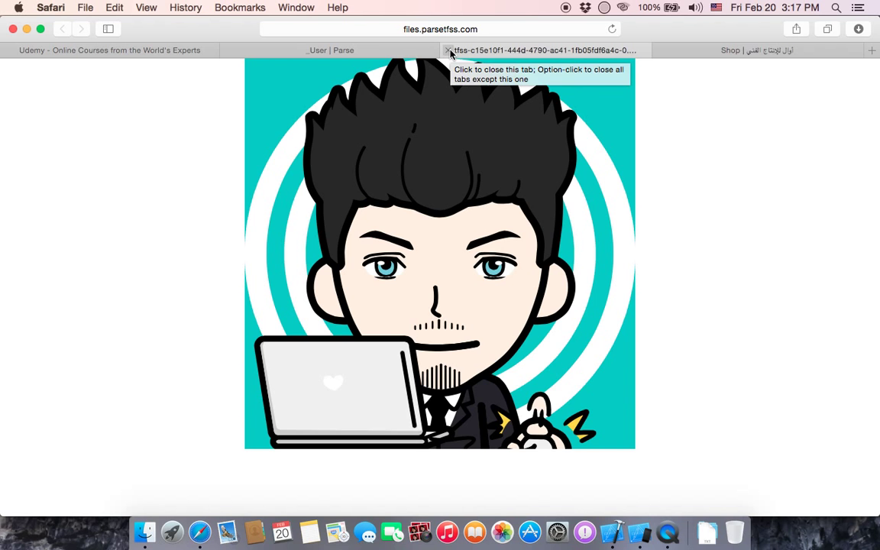
{"action": "left_click", "coordinate": [453, 50]}
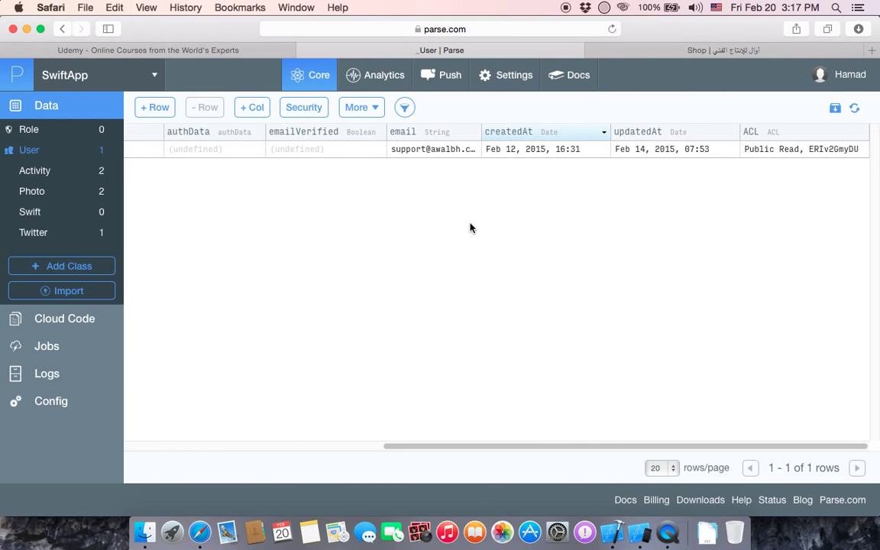
{"action": "left_click", "coordinate": [34, 233]}
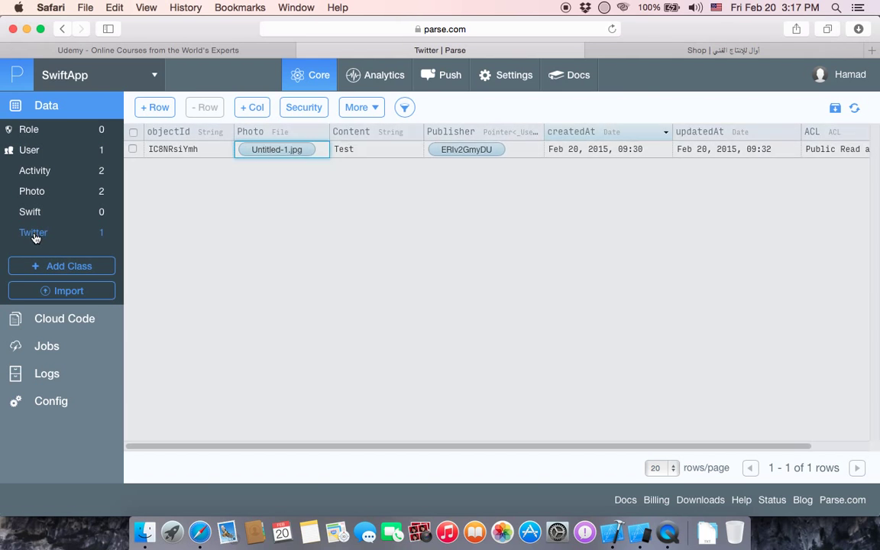
{"action": "mouse_move", "coordinate": [345, 156]}
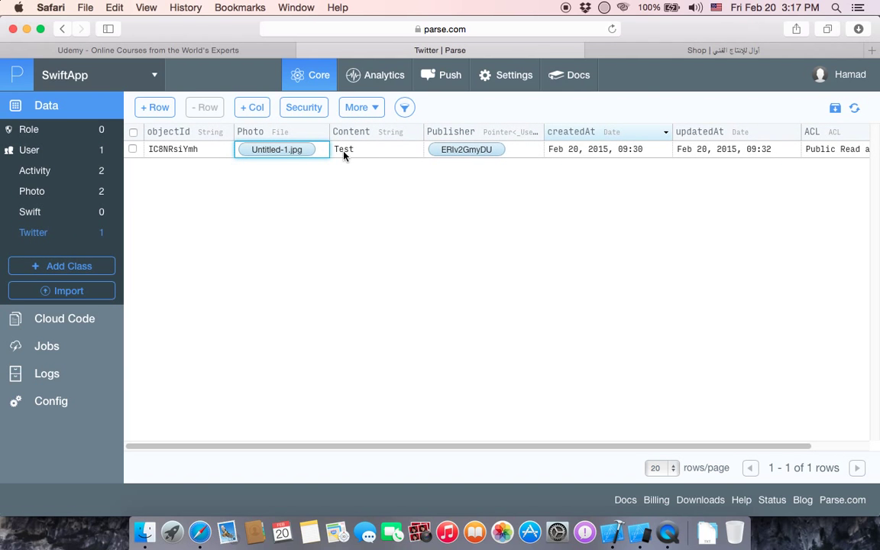
Change the tweet's Content to 'Test Me' and rerun the app to show it
{"action": "left_click", "coordinate": [376, 150]}
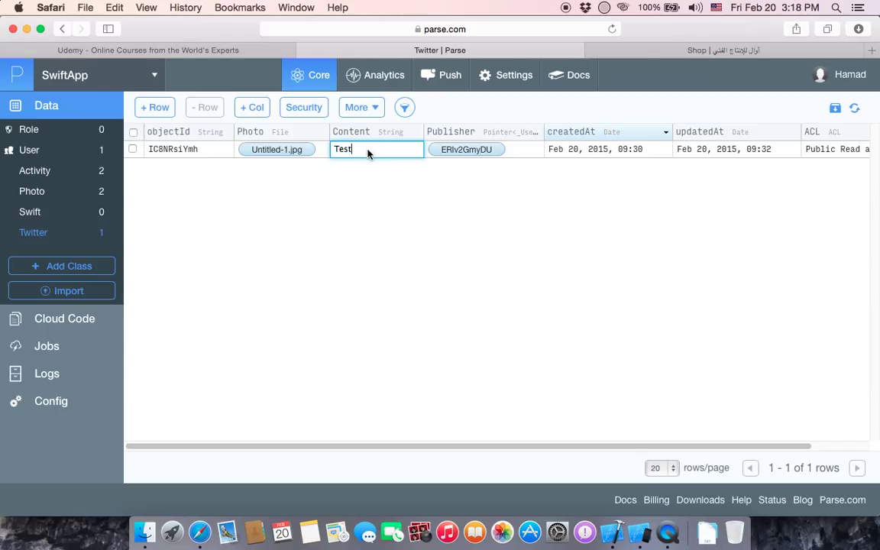
{"action": "type", "text": "Me"}
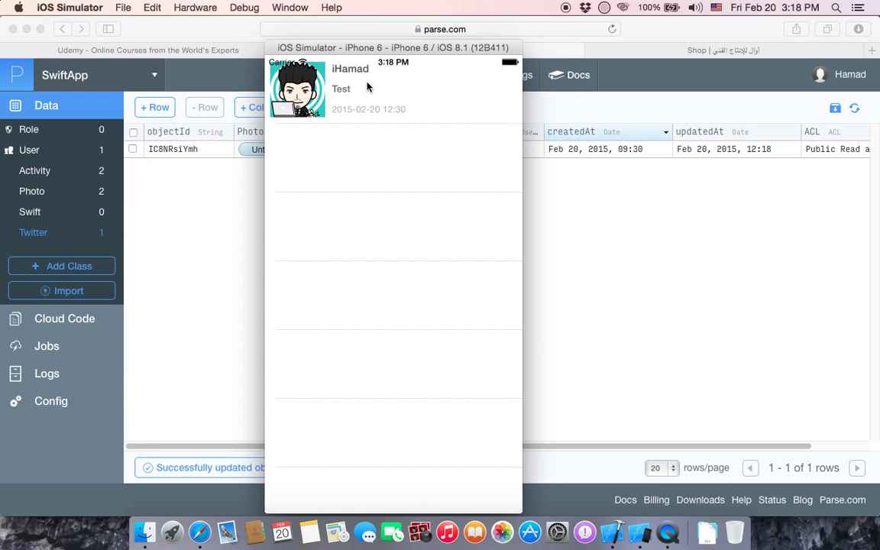
{"action": "mouse_move", "coordinate": [613, 526]}
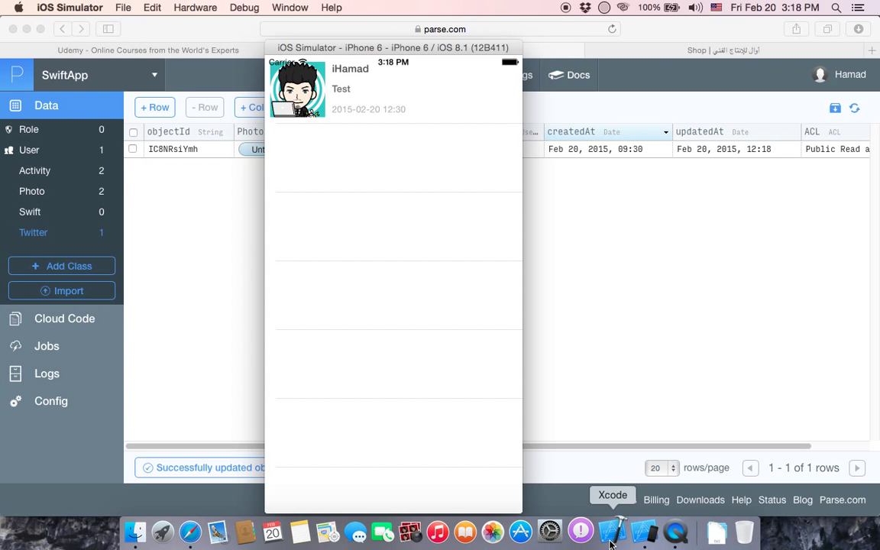
{"action": "left_click", "coordinate": [611, 541]}
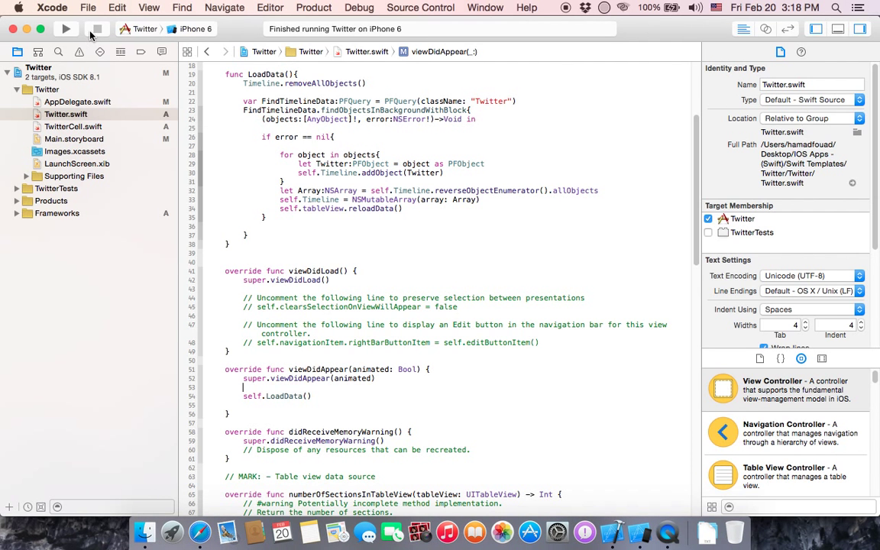
{"action": "left_click", "coordinate": [65, 28]}
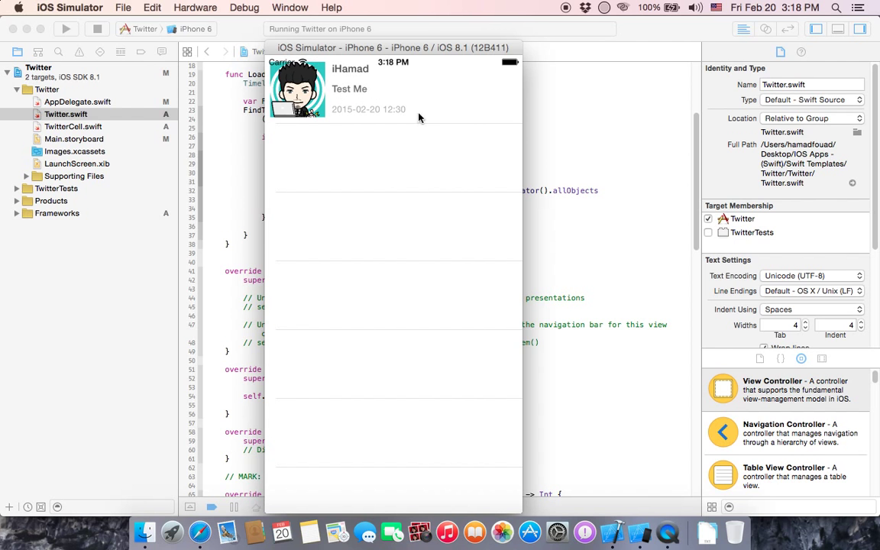
{"action": "left_click", "coordinate": [202, 531]}
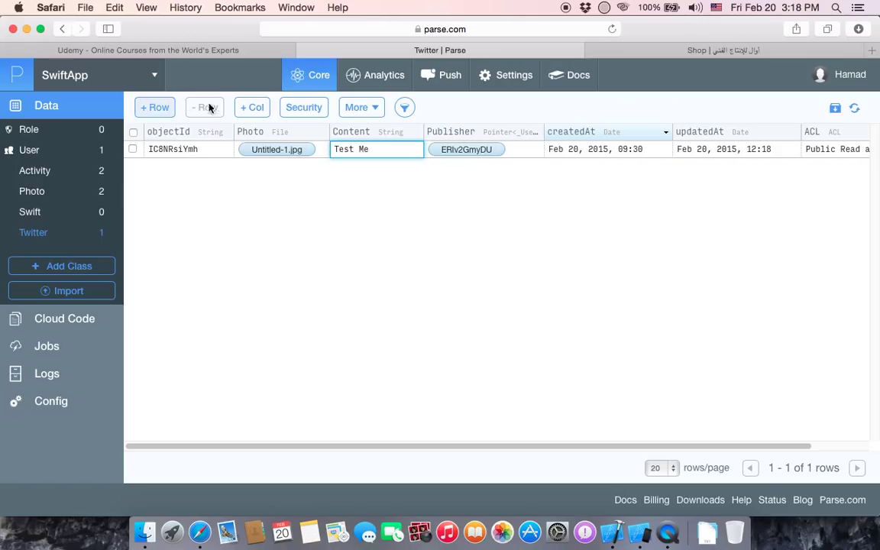
Add a new Twitter row with Content 'New Tweet'
{"action": "left_click", "coordinate": [156, 107]}
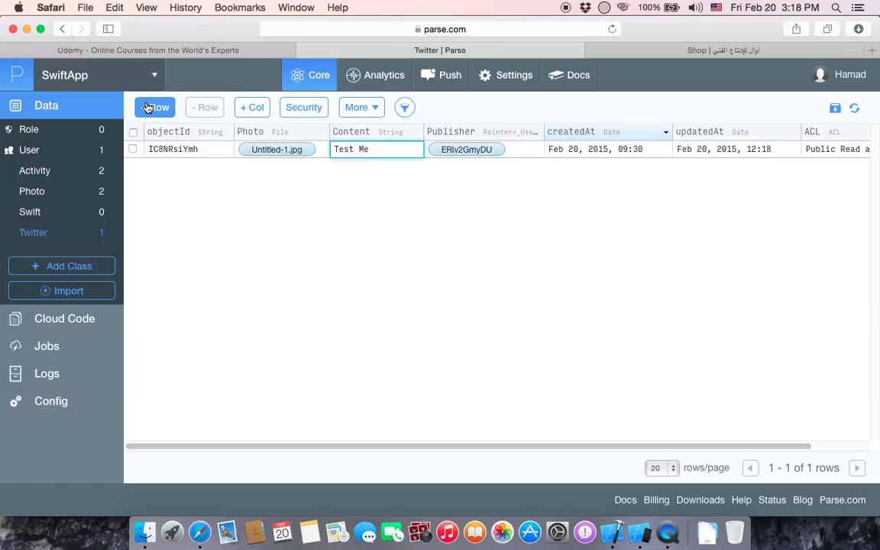
{"action": "left_click", "coordinate": [155, 107]}
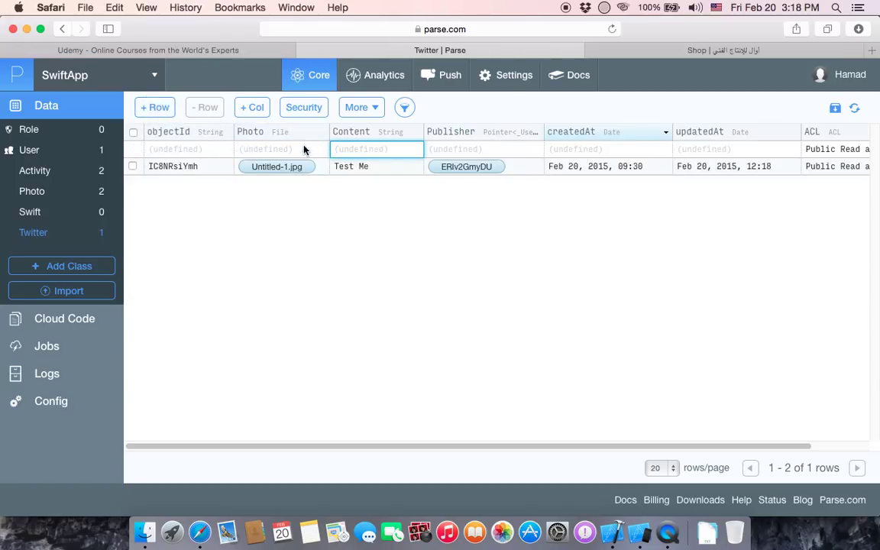
{"action": "left_click", "coordinate": [376, 150]}
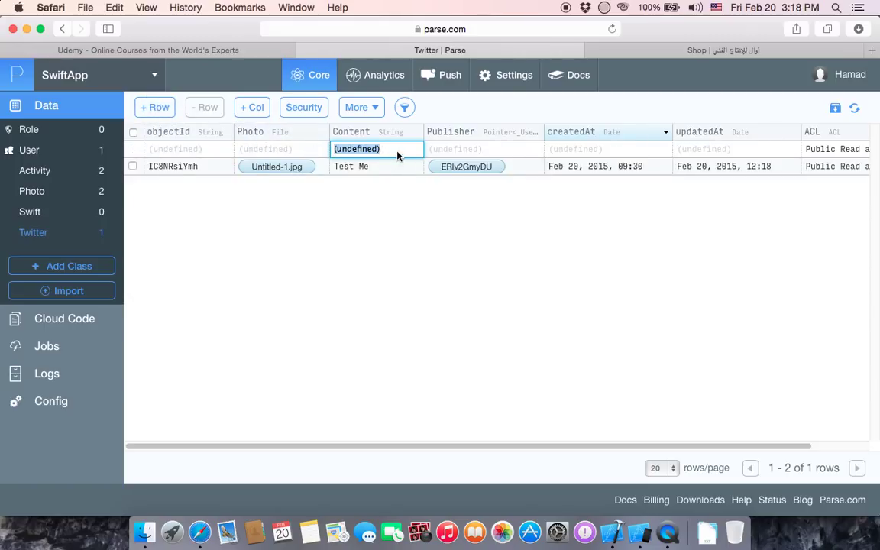
{"action": "type", "text": "N"}
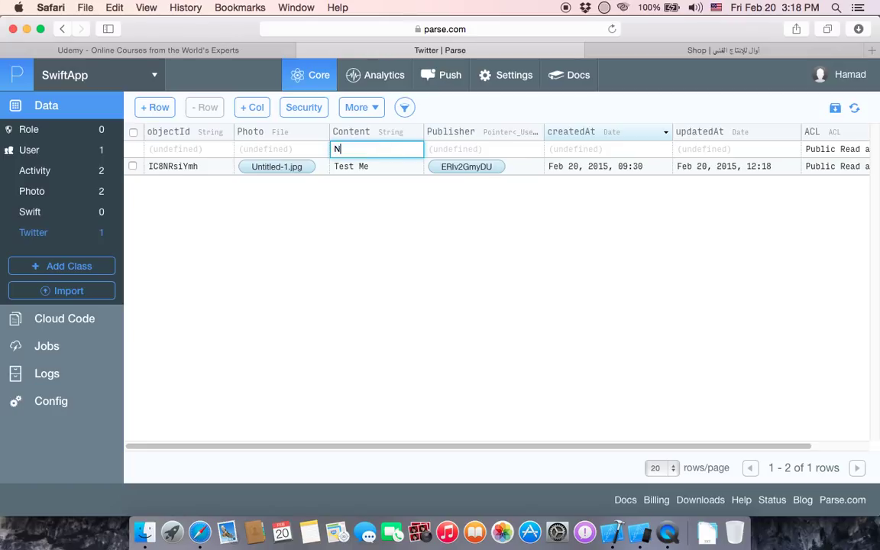
{"action": "type", "text": "ew T"}
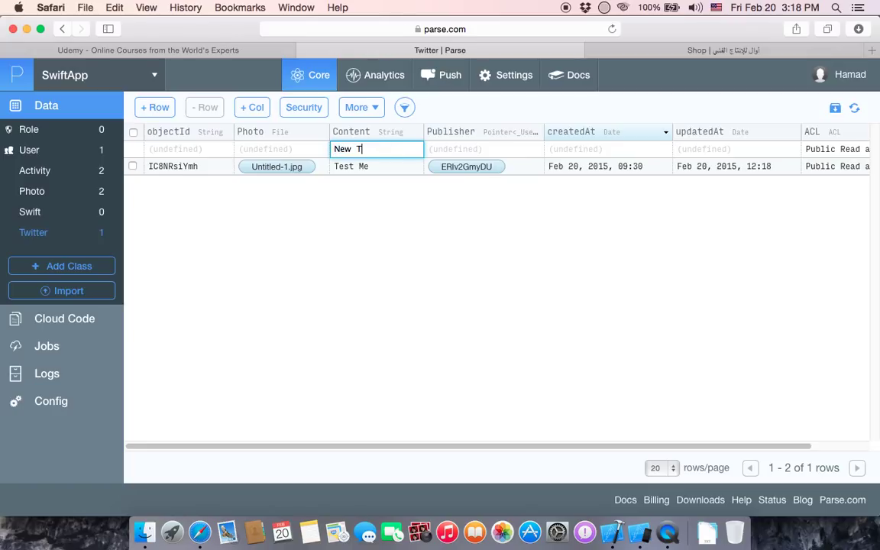
{"action": "type", "text": "weet"}
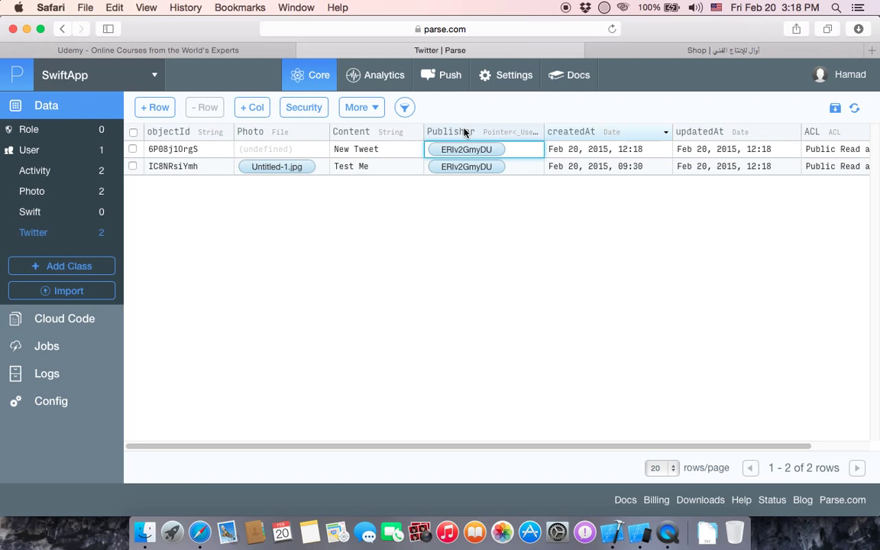
{"action": "mouse_move", "coordinate": [547, 426]}
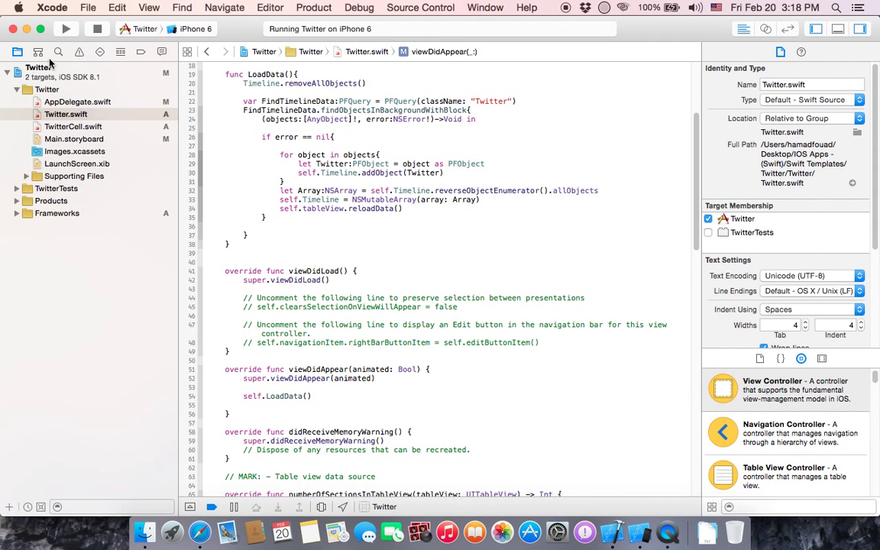
Relaunch the app so the feed lists New Tweet above Test Me
{"action": "left_click", "coordinate": [68, 27]}
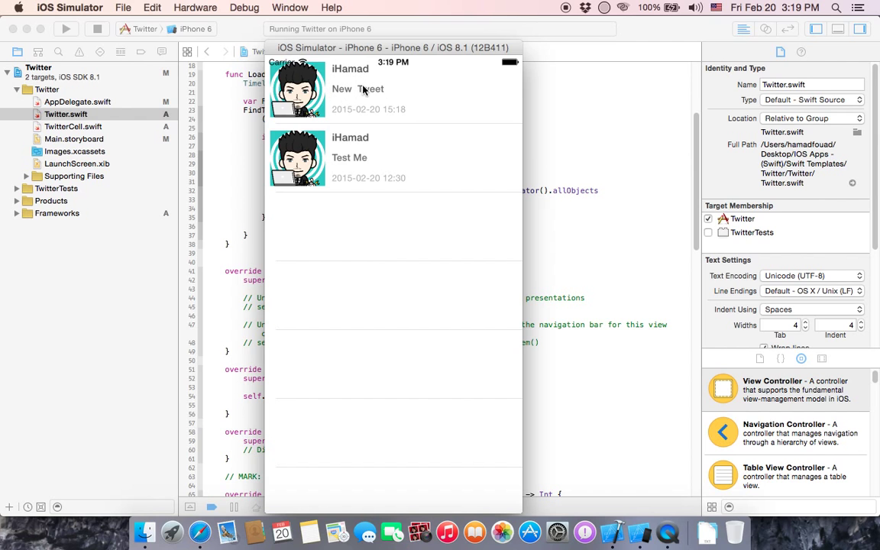
{"action": "mouse_move", "coordinate": [342, 170]}
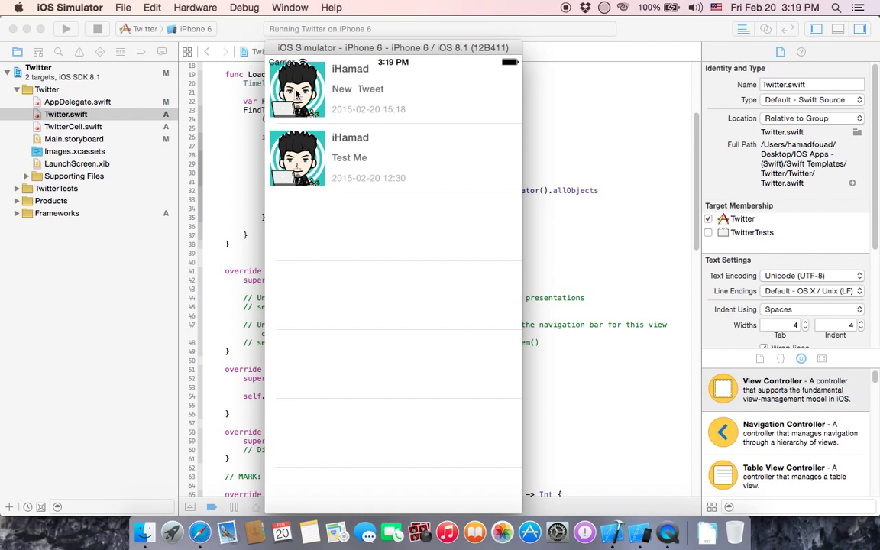
{"action": "mouse_move", "coordinate": [354, 113]}
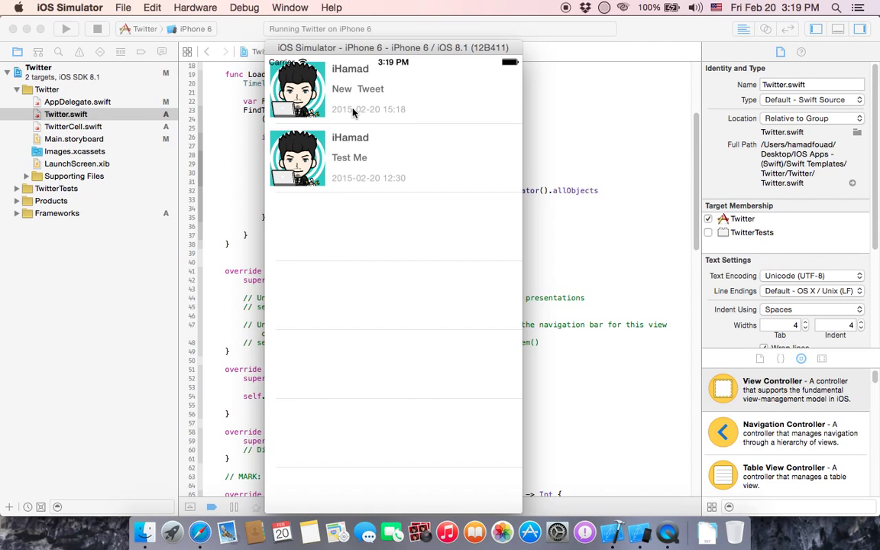
{"action": "mouse_move", "coordinate": [360, 119]}
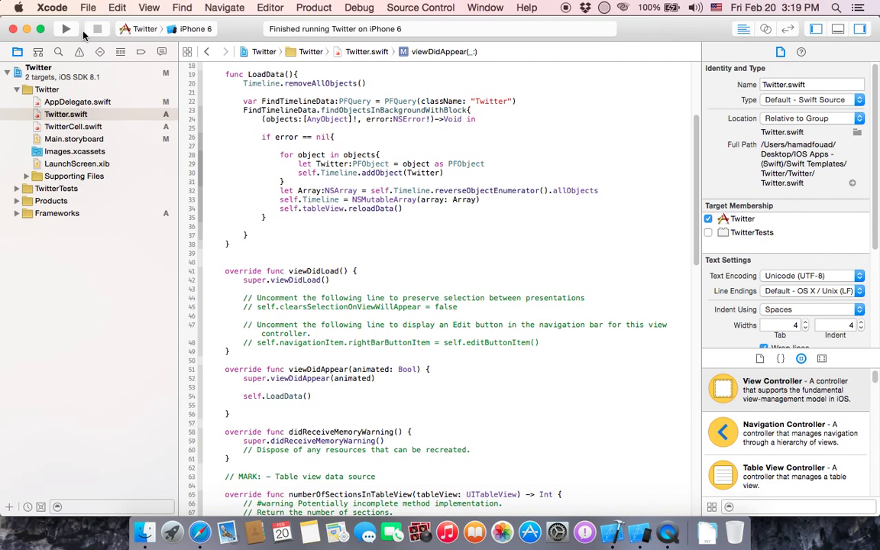
Run the app once more, then switch to the awalbh.com page in Safari
{"action": "left_click", "coordinate": [66, 29]}
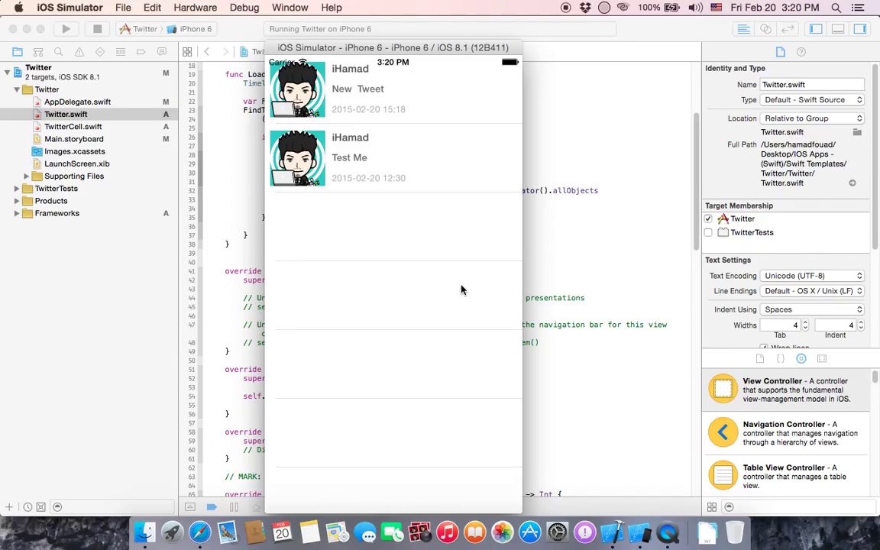
{"action": "mouse_move", "coordinate": [406, 236]}
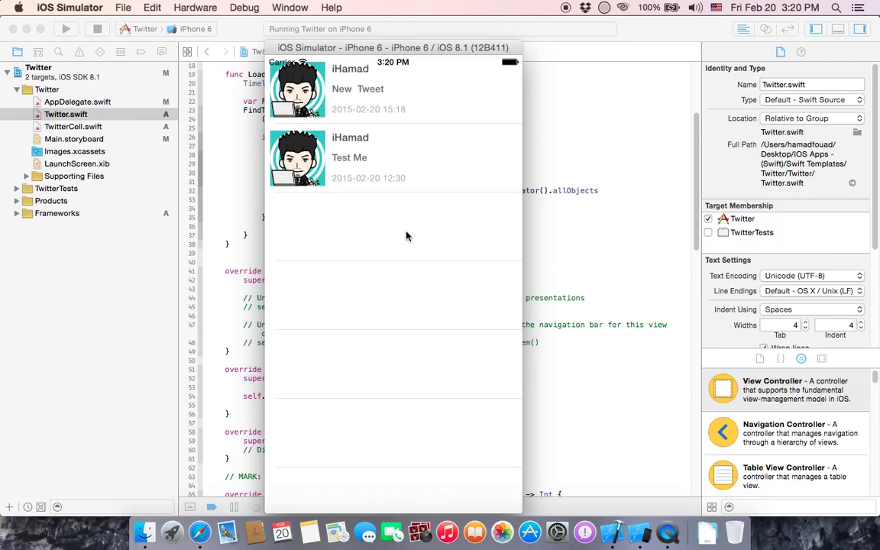
{"action": "mouse_move", "coordinate": [418, 257]}
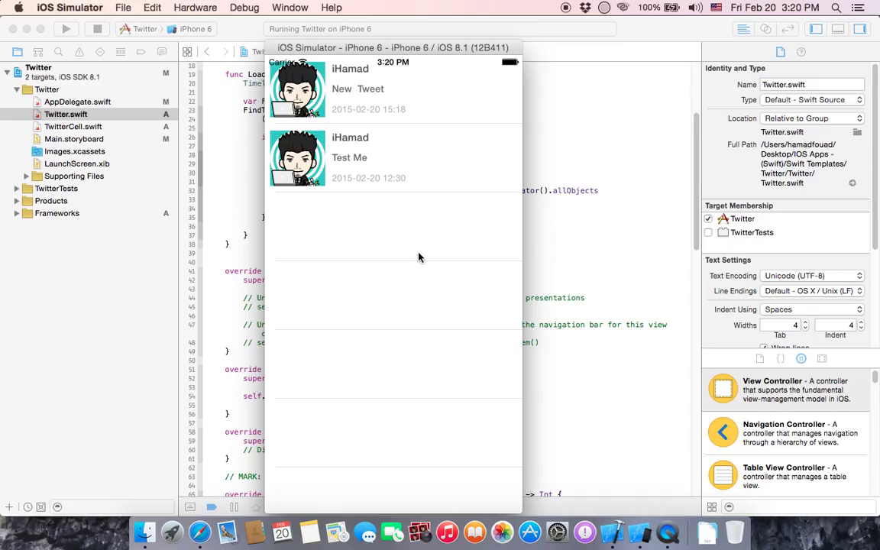
{"action": "mouse_move", "coordinate": [564, 221]}
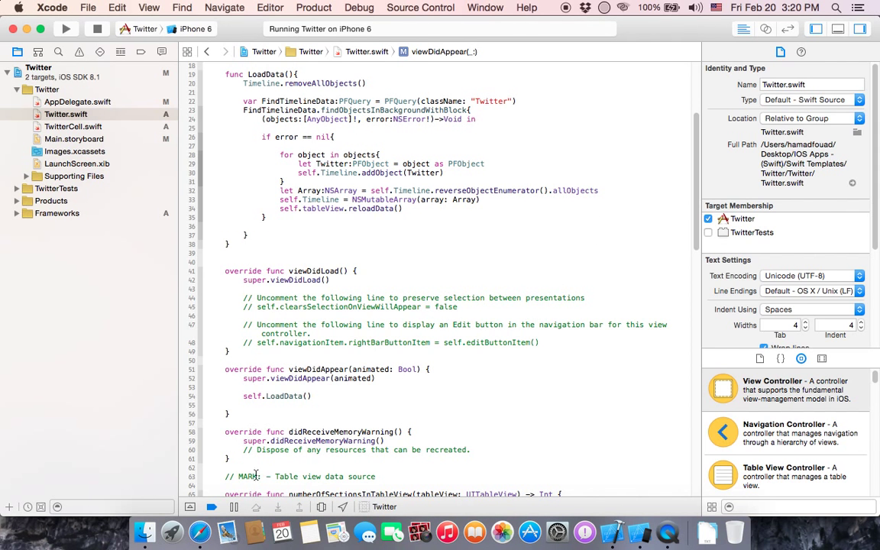
{"action": "left_click", "coordinate": [266, 532]}
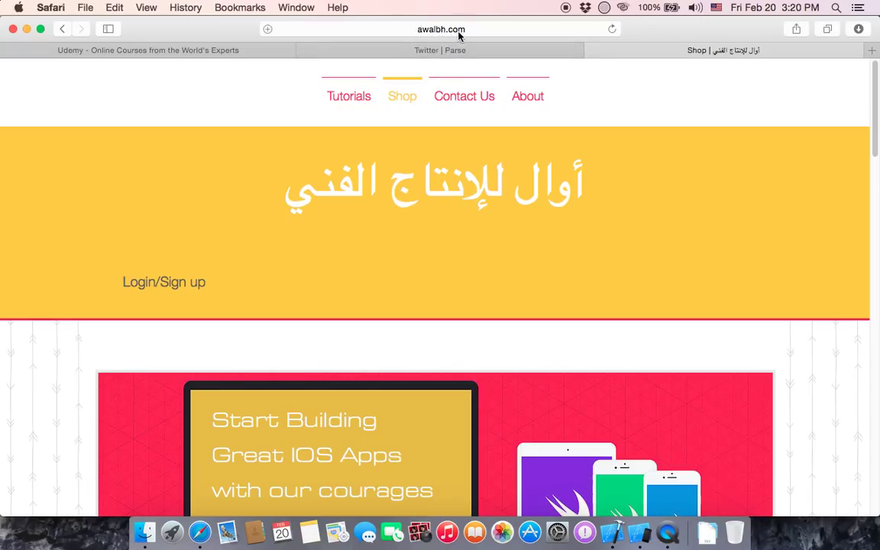
{"action": "mouse_move", "coordinate": [560, 180]}
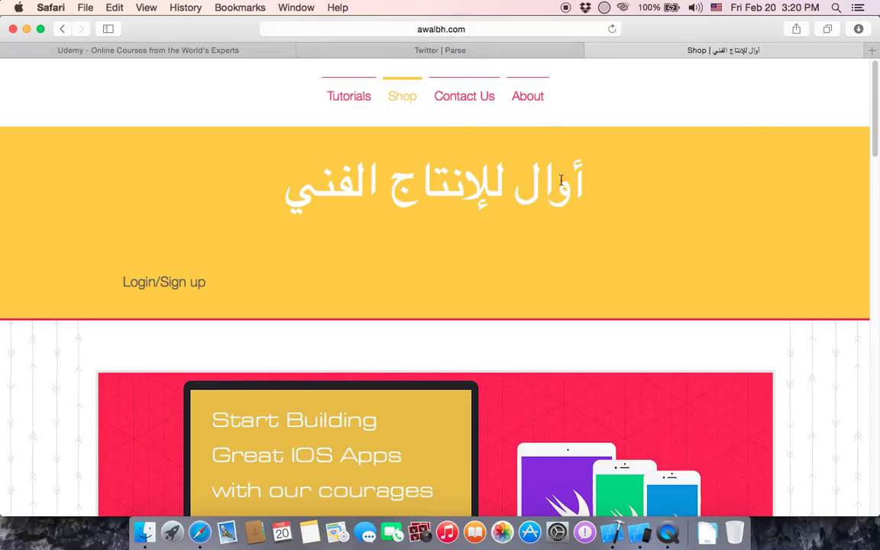
{"action": "mouse_move", "coordinate": [590, 167]}
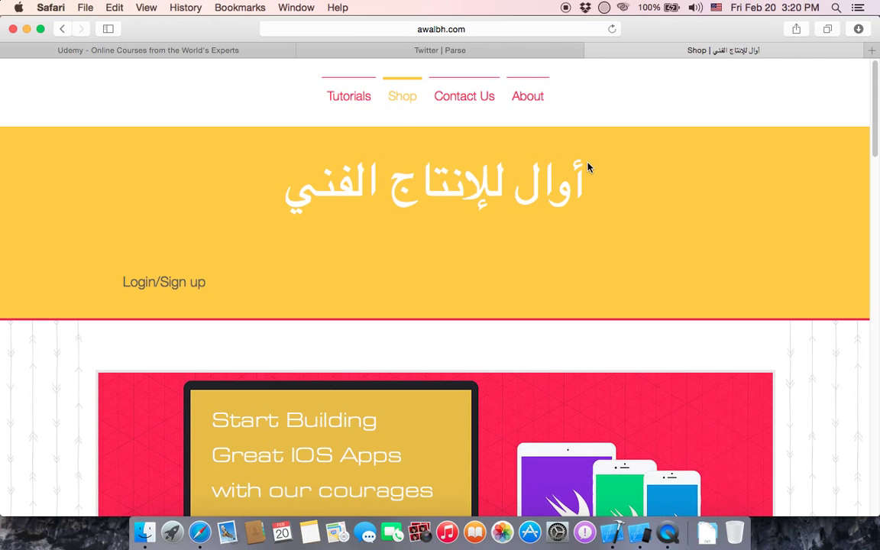
Scroll the shop page to the Simple Swift UIKit Framework package at $4.99
{"action": "scroll", "scroll_direction": "down", "scroll_amount": 3}
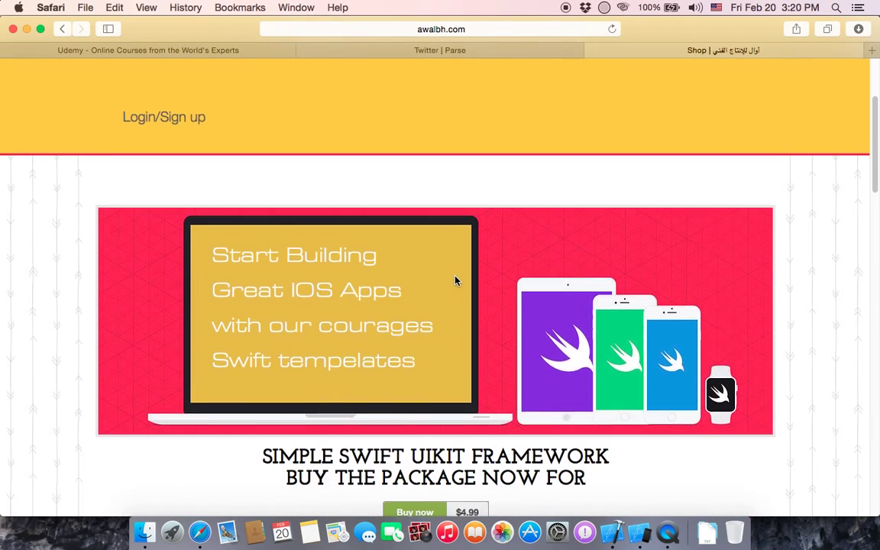
{"action": "scroll", "scroll_direction": "down", "scroll_amount": 3}
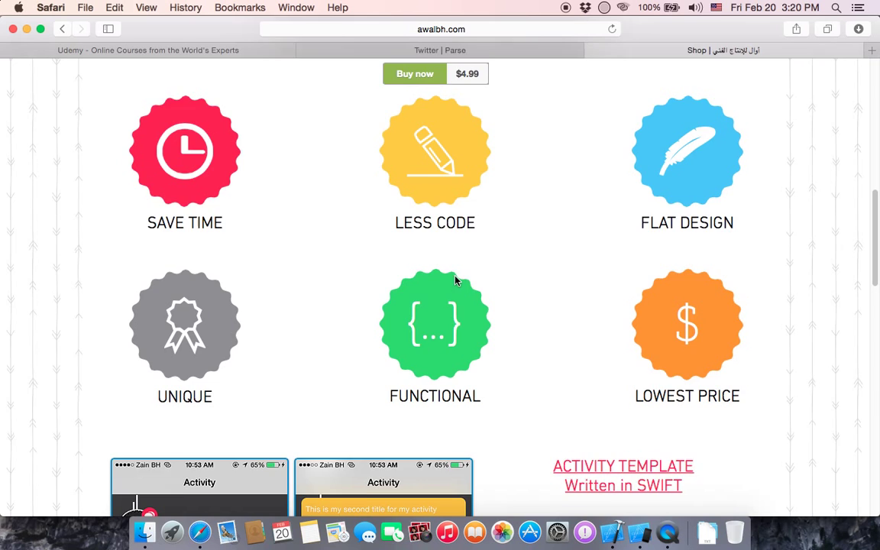
{"action": "scroll", "scroll_direction": "up", "scroll_amount": 3}
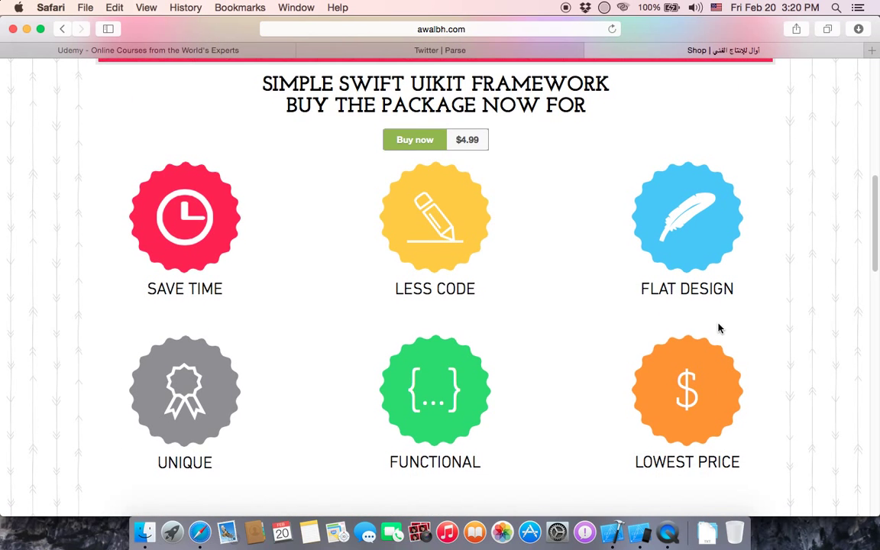
{"action": "mouse_move", "coordinate": [808, 198]}
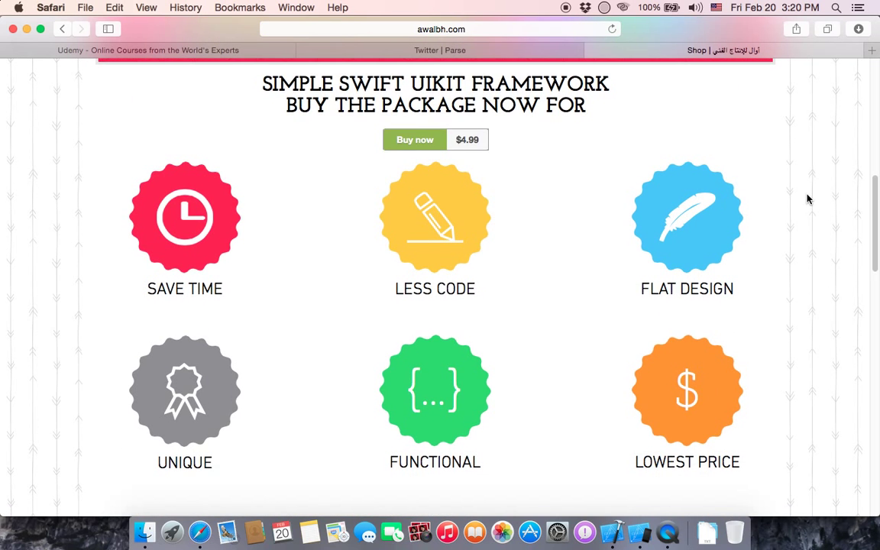
{"action": "mouse_move", "coordinate": [34, 297]}
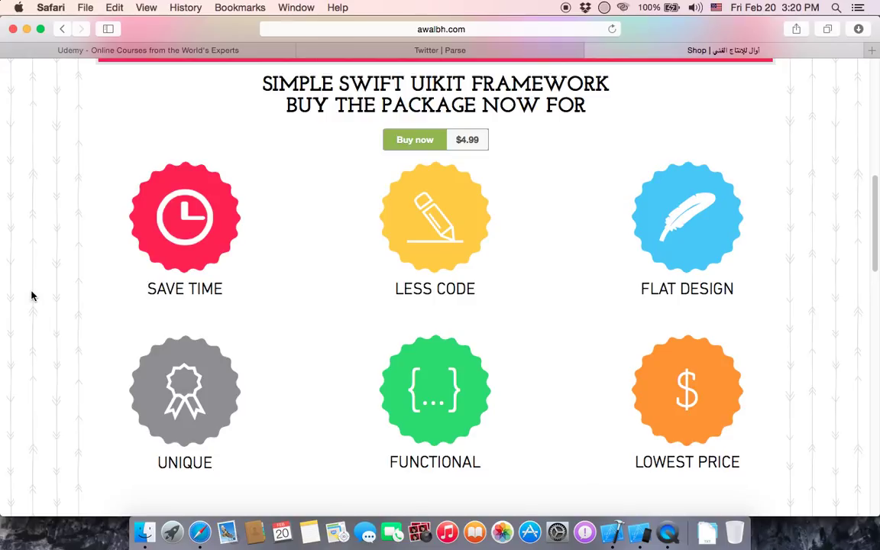
{"action": "mouse_move", "coordinate": [186, 333]}
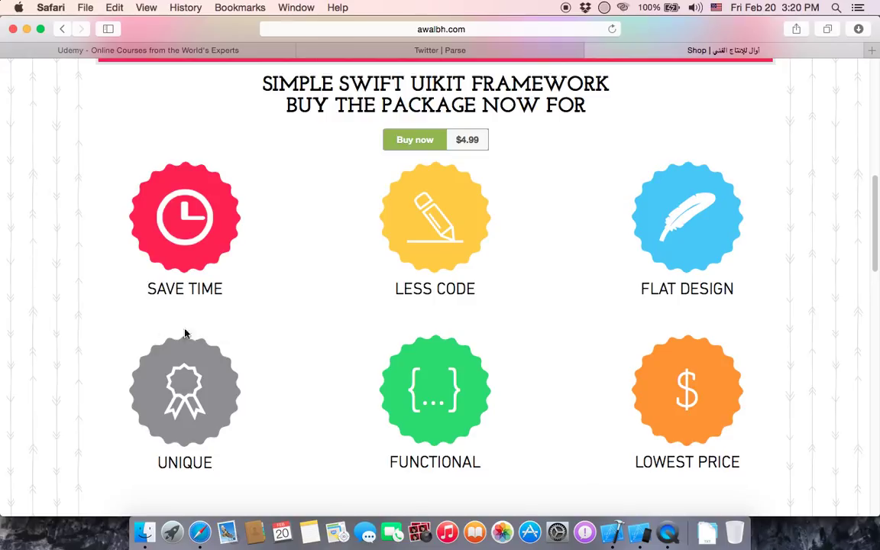
{"action": "mouse_move", "coordinate": [477, 177]}
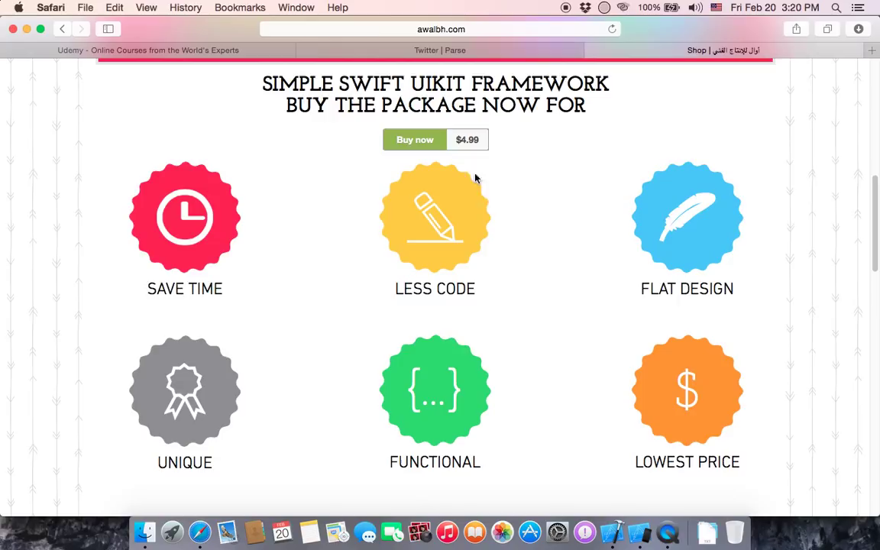
{"action": "mouse_move", "coordinate": [699, 165]}
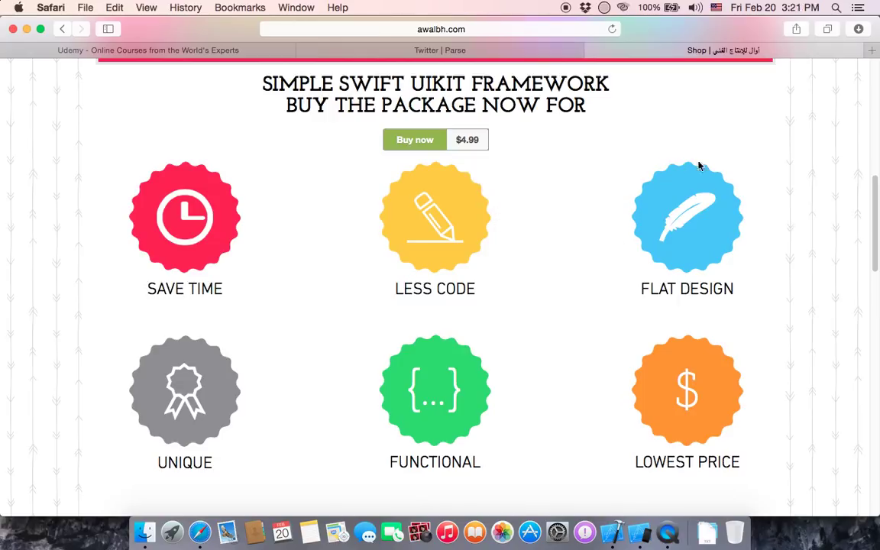
{"action": "mouse_move", "coordinate": [212, 363]}
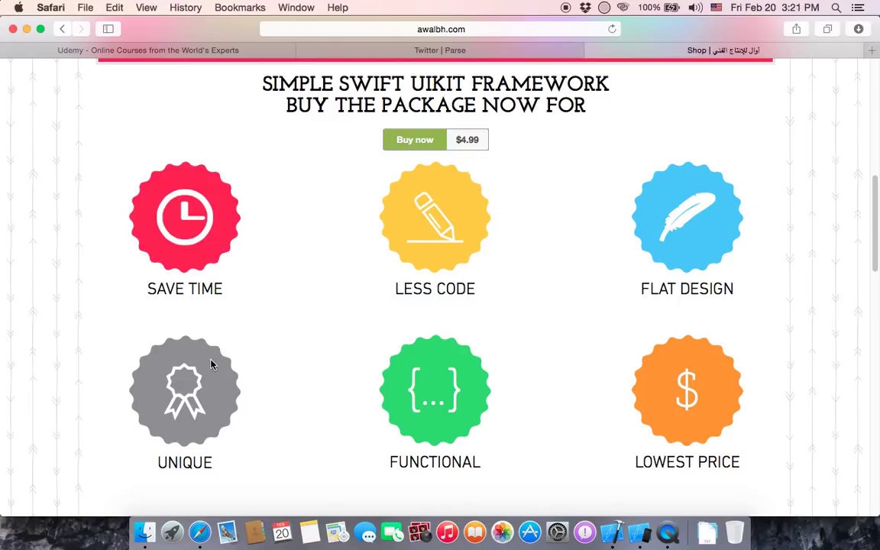
{"action": "mouse_move", "coordinate": [507, 424]}
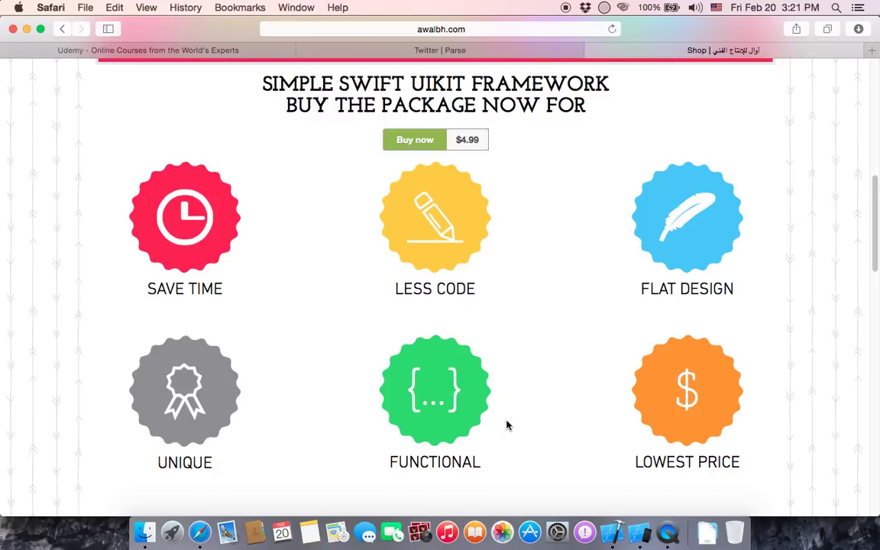
{"action": "mouse_move", "coordinate": [623, 430]}
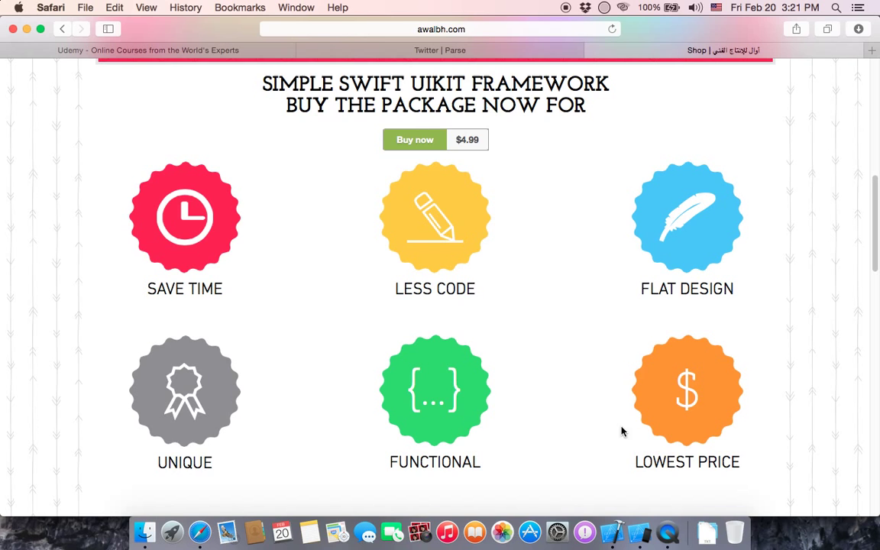
Scroll down to the Activity Template written in Swift listing at $9.99
{"action": "scroll", "scroll_direction": "down", "scroll_amount": 3}
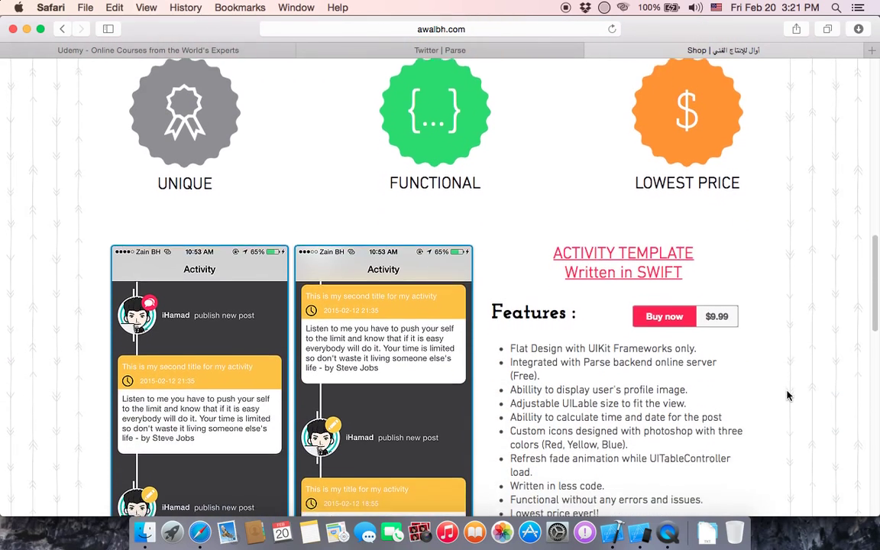
{"action": "scroll", "scroll_direction": "down", "scroll_amount": 3}
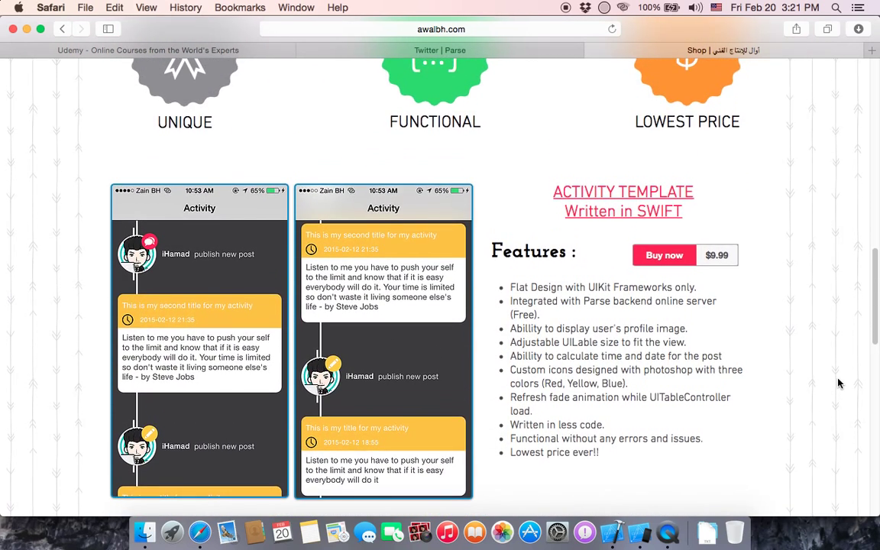
{"action": "scroll", "scroll_direction": "down", "scroll_amount": 3}
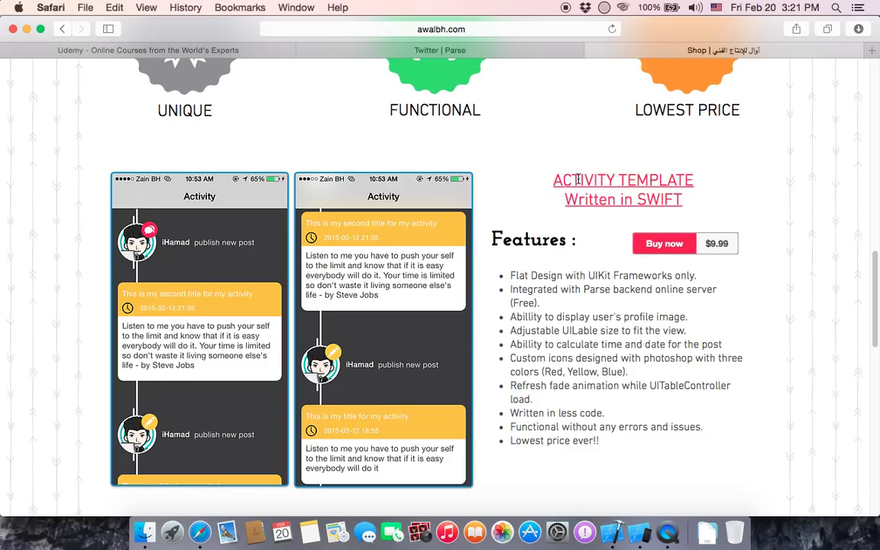
{"action": "mouse_move", "coordinate": [669, 180]}
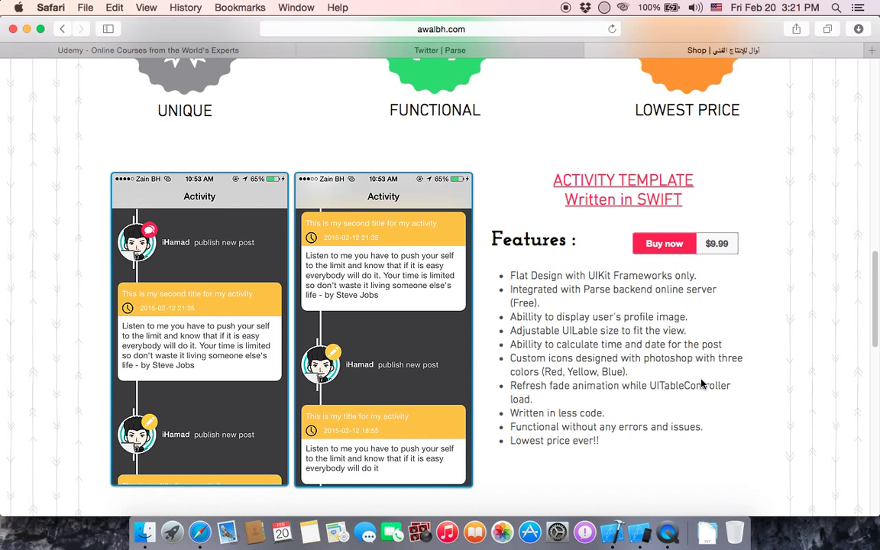
{"action": "mouse_move", "coordinate": [626, 528]}
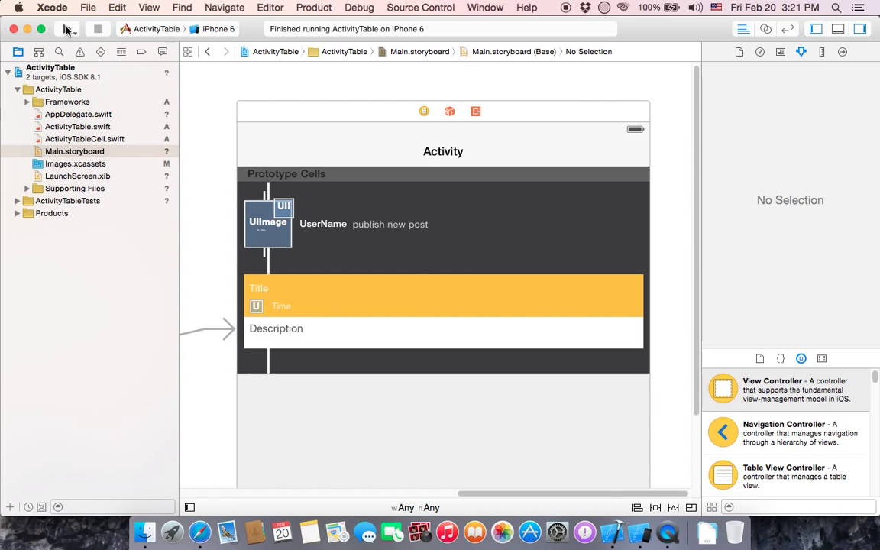
Switch from the Twitter window to the ActivityTable Main.storyboard window via the Dock
{"action": "left_click", "coordinate": [67, 27]}
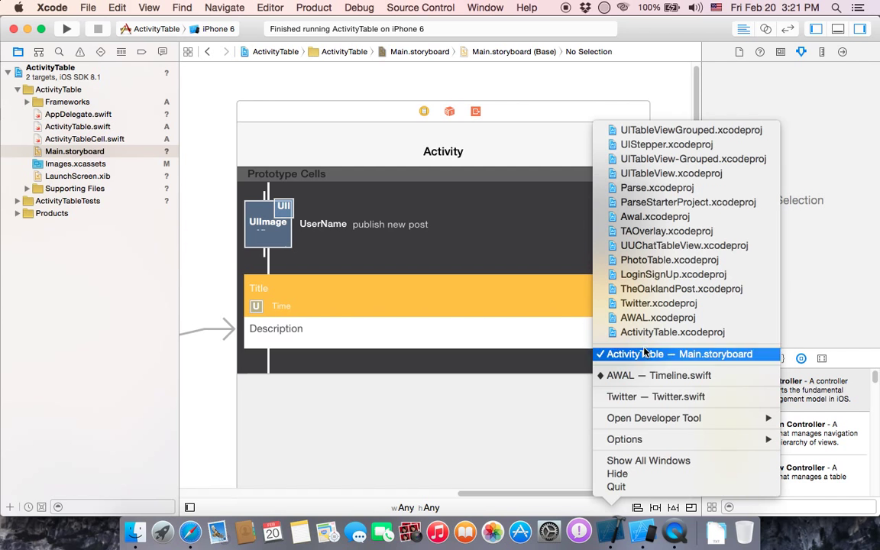
{"action": "left_click", "coordinate": [660, 398]}
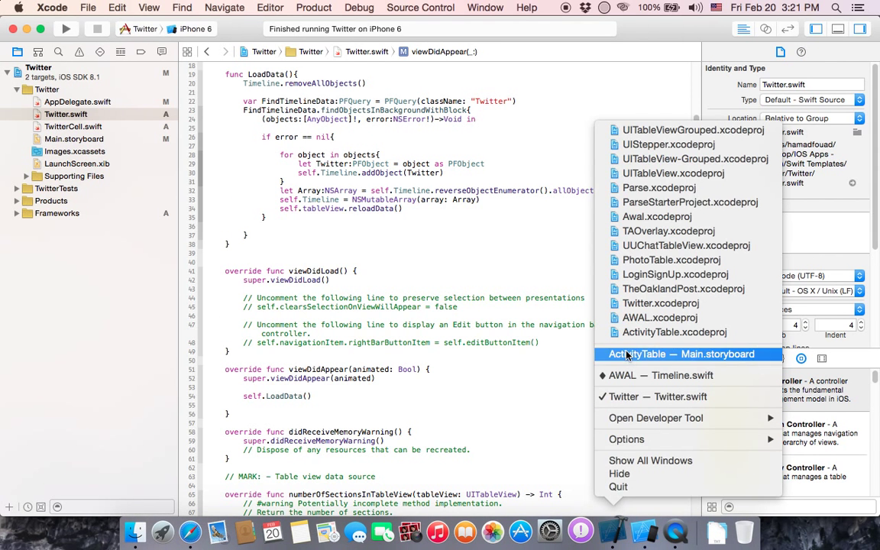
{"action": "left_click", "coordinate": [686, 354]}
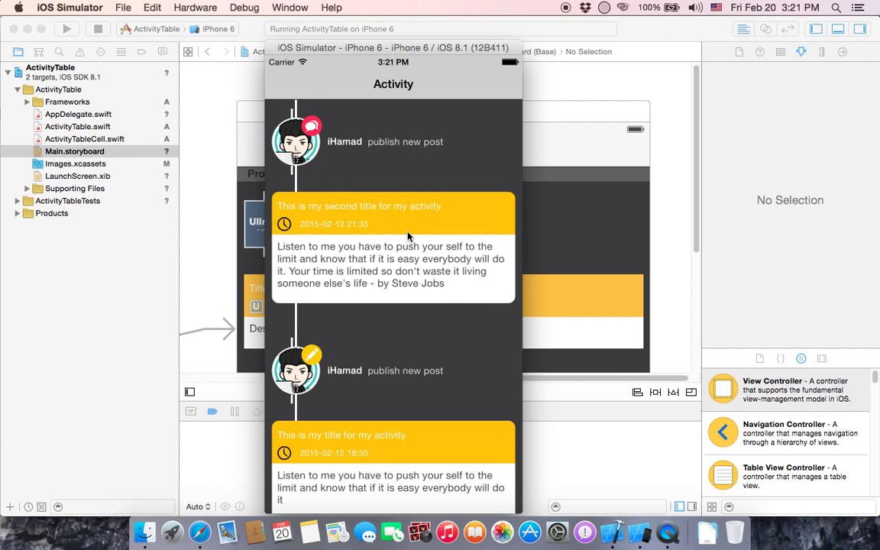
{"action": "scroll", "scroll_direction": "down", "scroll_amount": 3}
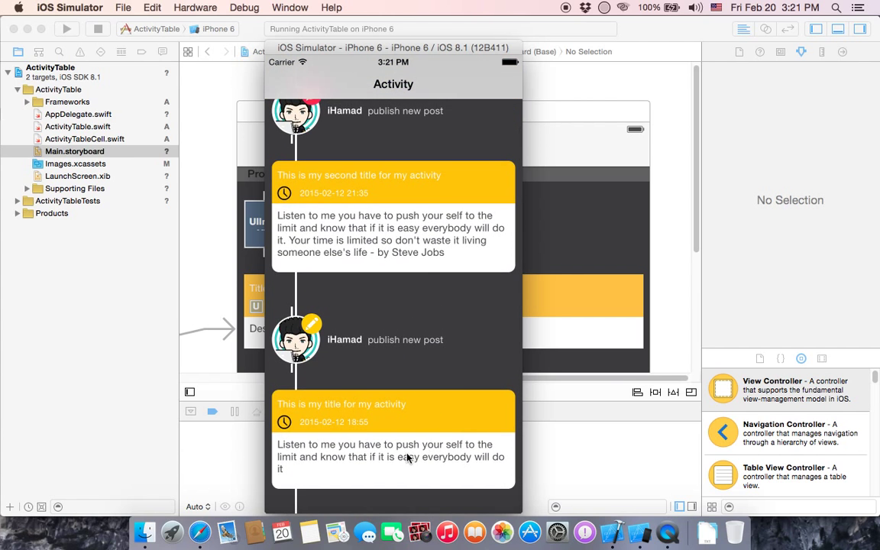
{"action": "mouse_move", "coordinate": [370, 467]}
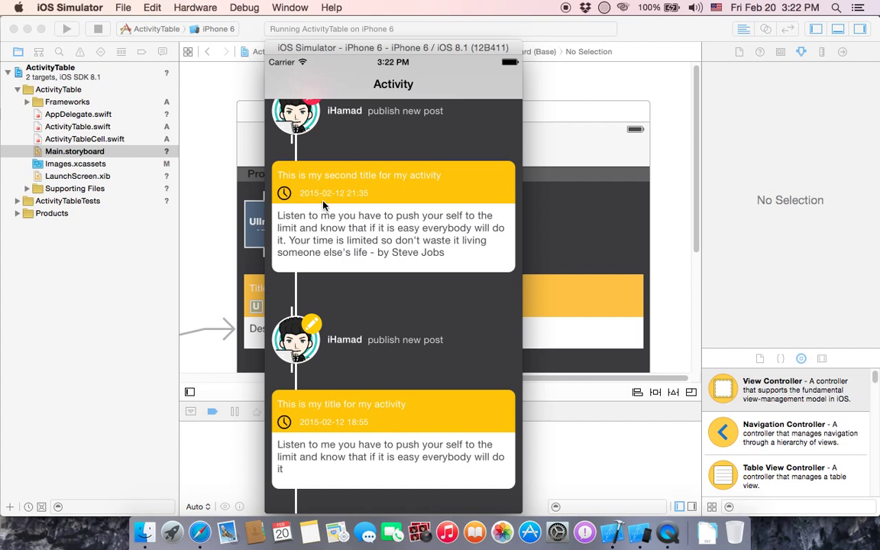
{"action": "mouse_move", "coordinate": [355, 244]}
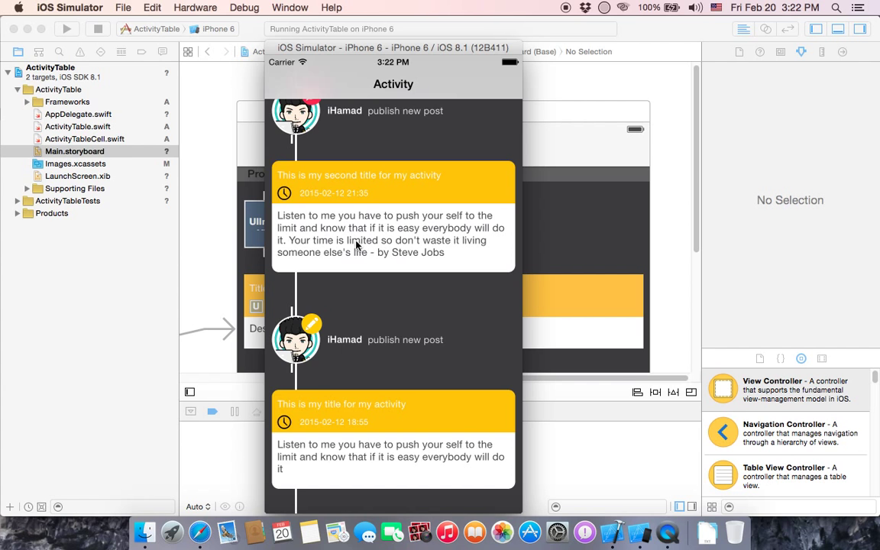
{"action": "mouse_move", "coordinate": [407, 245]}
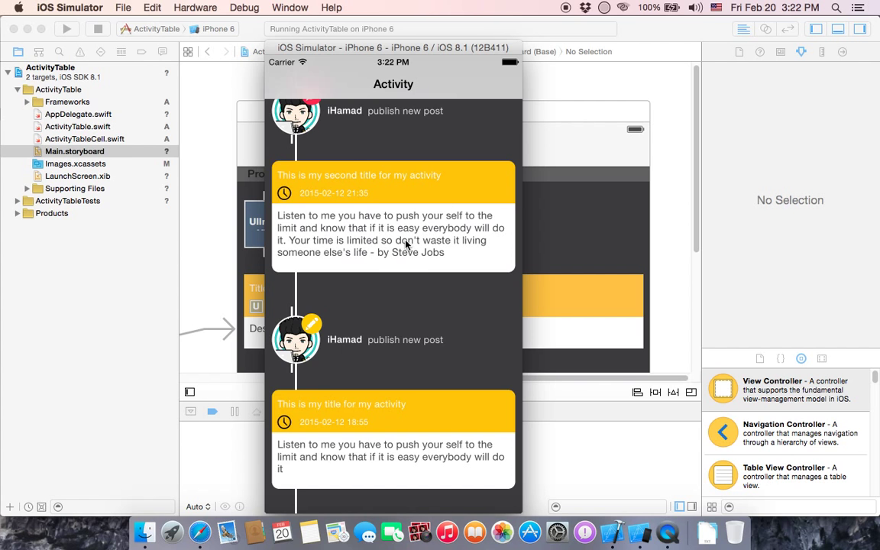
{"action": "scroll", "scroll_direction": "down", "scroll_amount": 3}
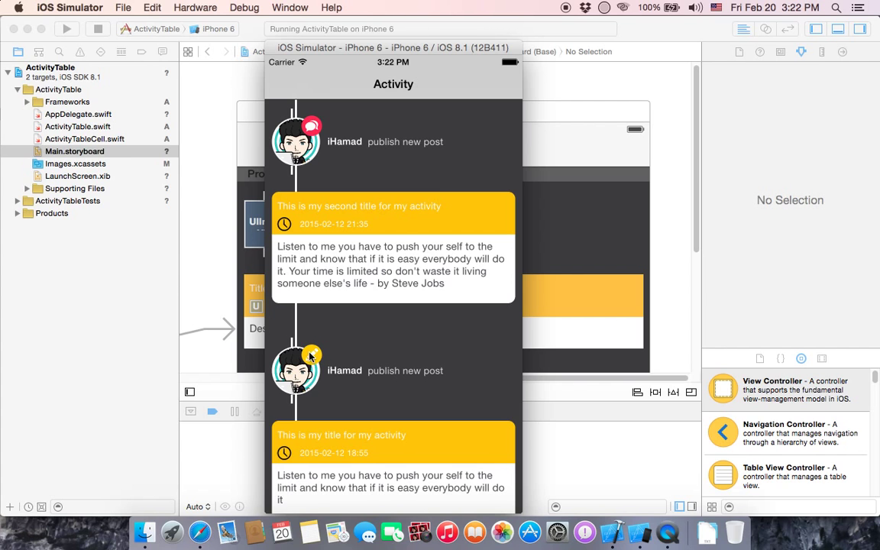
{"action": "mouse_move", "coordinate": [312, 355]}
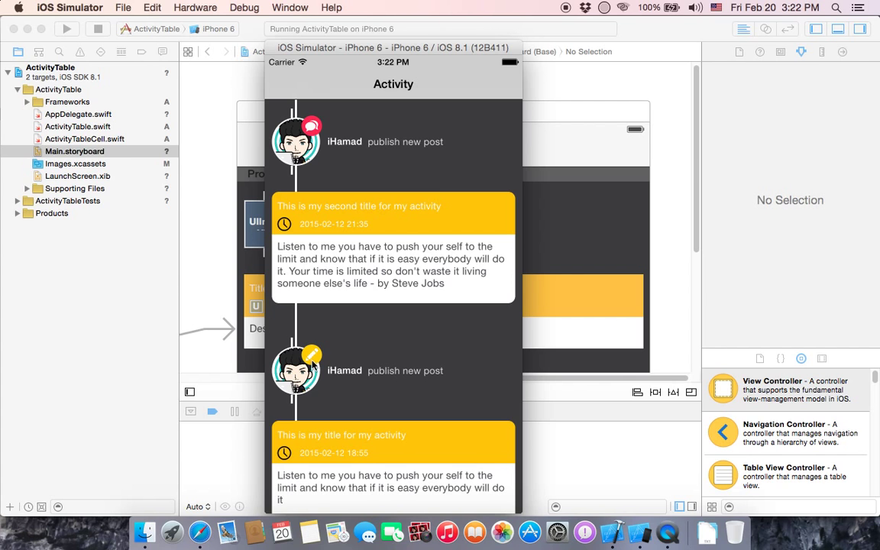
{"action": "mouse_move", "coordinate": [312, 355]}
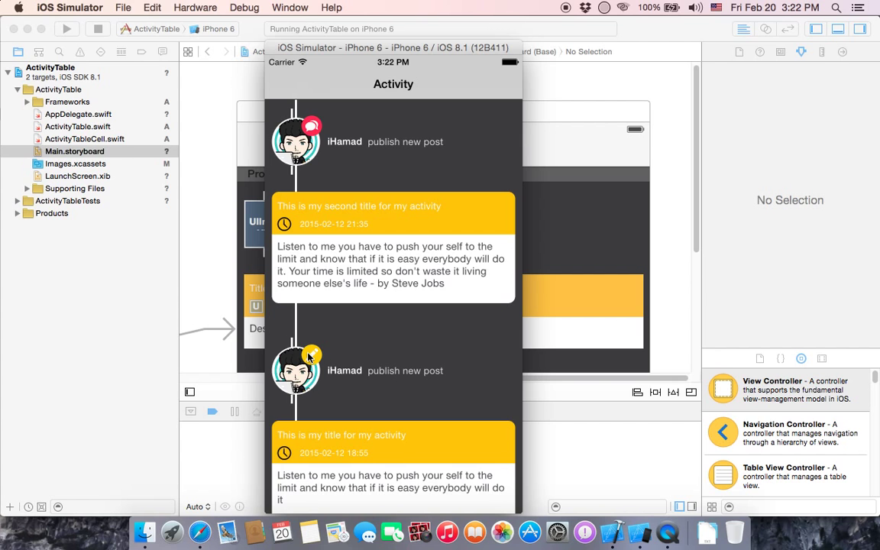
{"action": "mouse_move", "coordinate": [350, 376]}
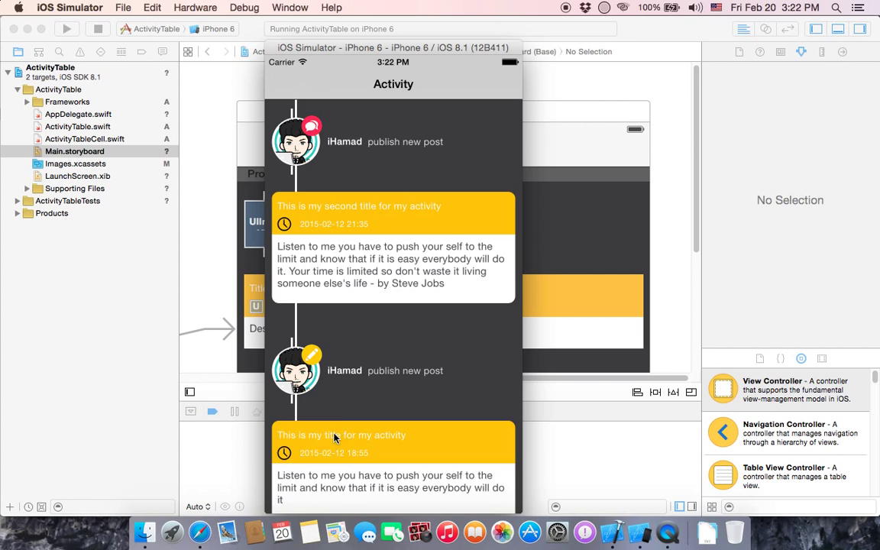
{"action": "scroll", "scroll_direction": "down", "scroll_amount": 3}
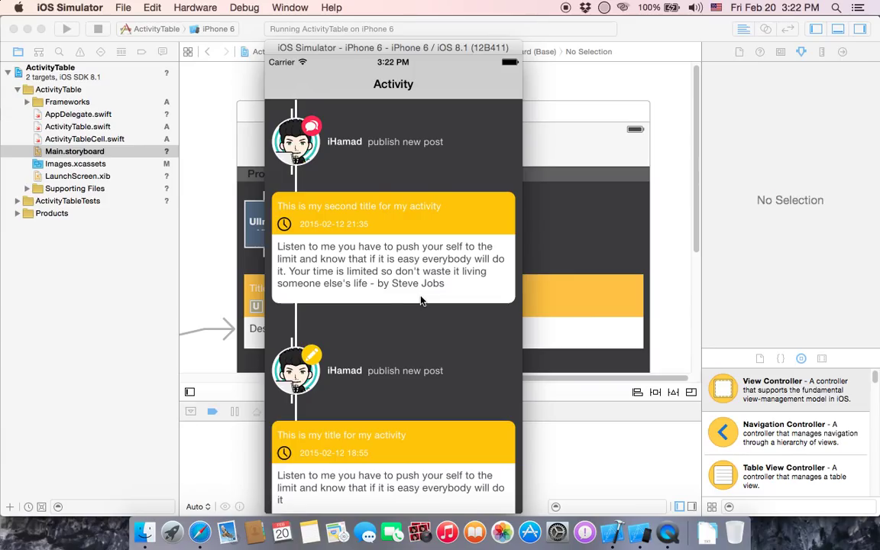
{"action": "mouse_move", "coordinate": [405, 245]}
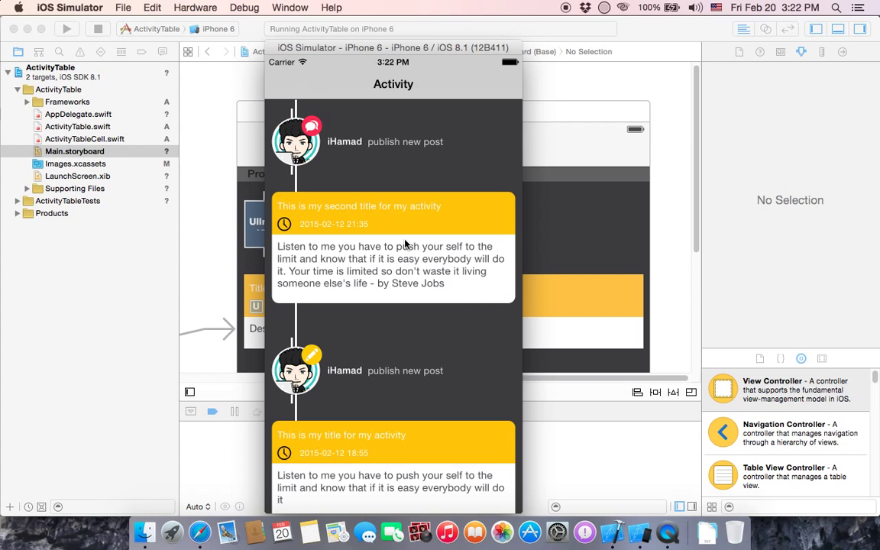
{"action": "mouse_move", "coordinate": [461, 345]}
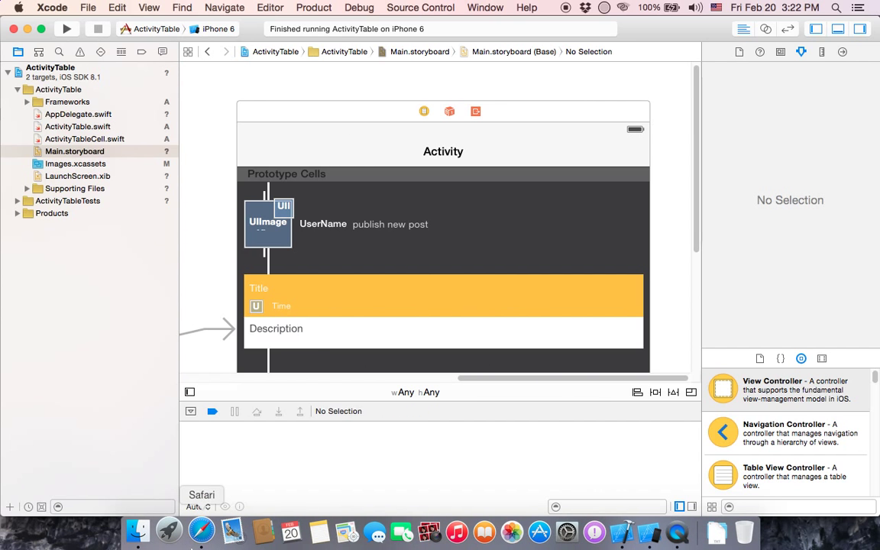
Return to the awalbh.com shop page in Safari after the simulator run ends
{"action": "left_click", "coordinate": [202, 529]}
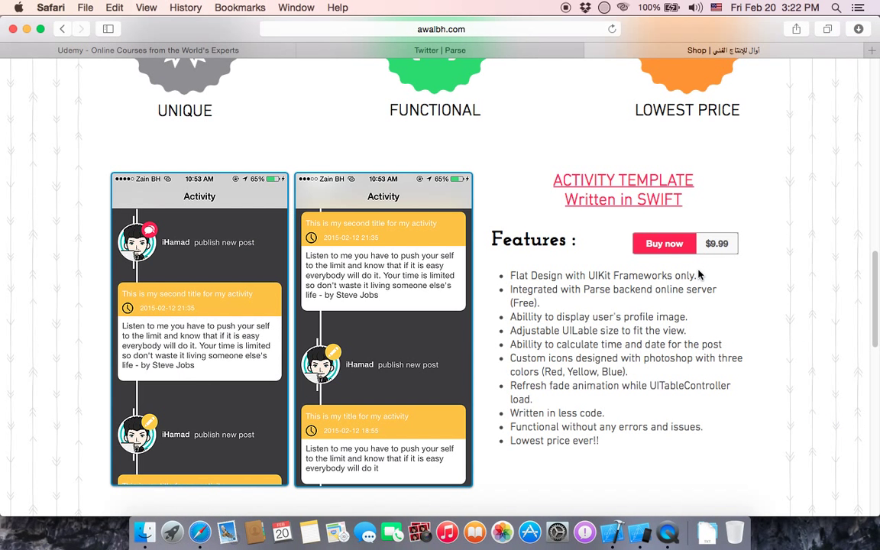
{"action": "mouse_move", "coordinate": [754, 437]}
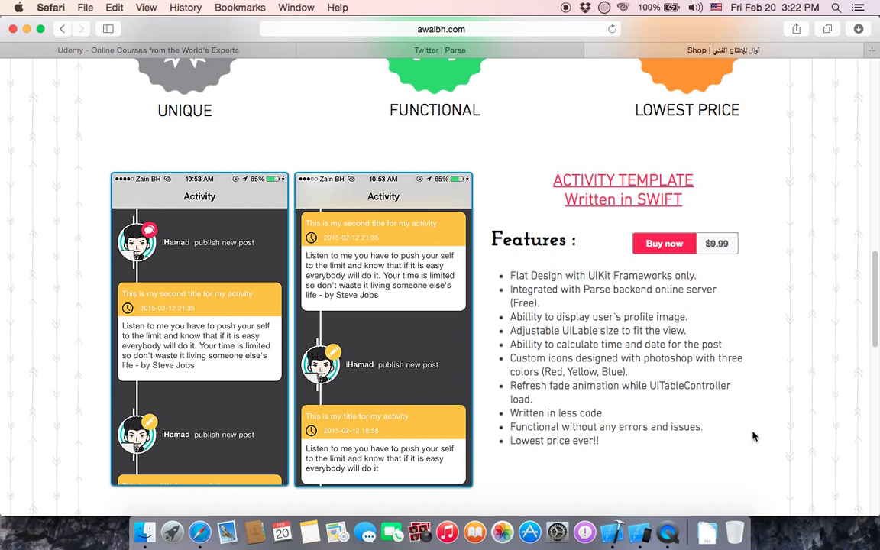
Scroll the shop page to the Photo Table Template in Swift at $9.99
{"action": "scroll", "scroll_direction": "down", "scroll_amount": 3}
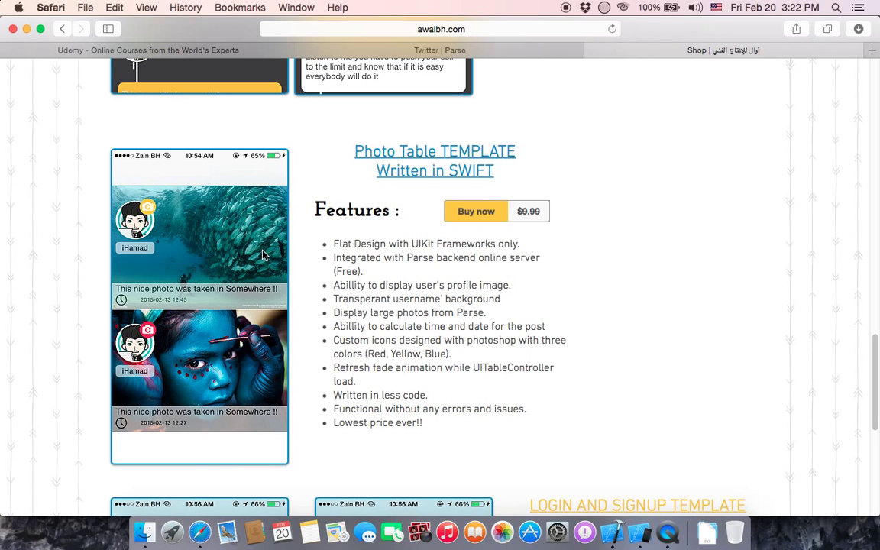
{"action": "mouse_move", "coordinate": [232, 260]}
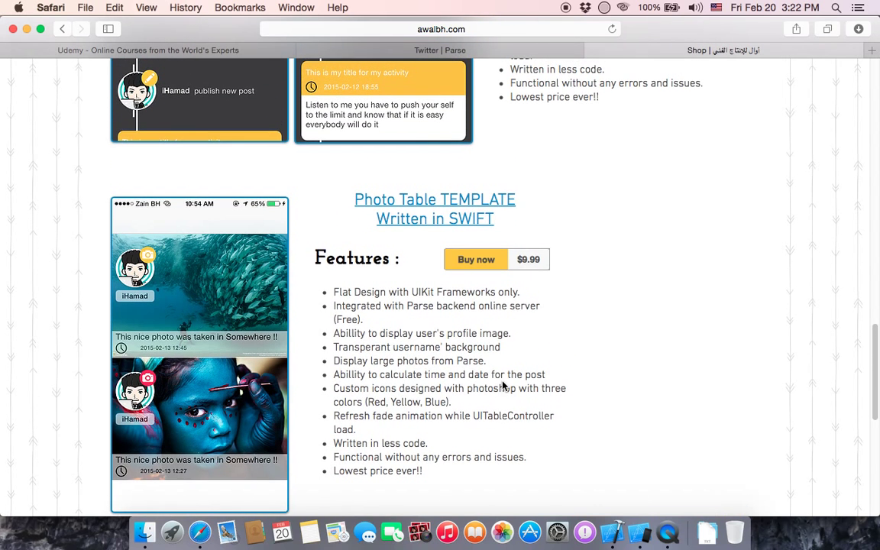
{"action": "mouse_move", "coordinate": [680, 382]}
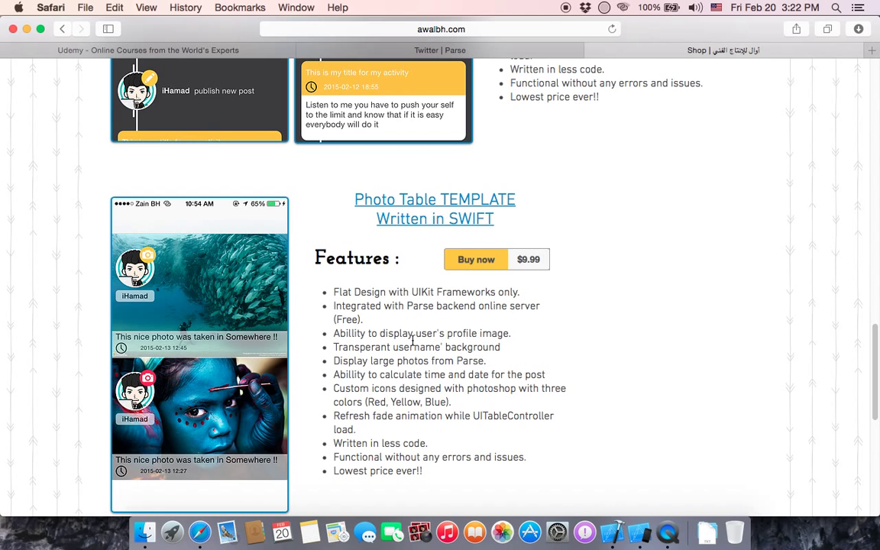
{"action": "mouse_move", "coordinate": [160, 303]}
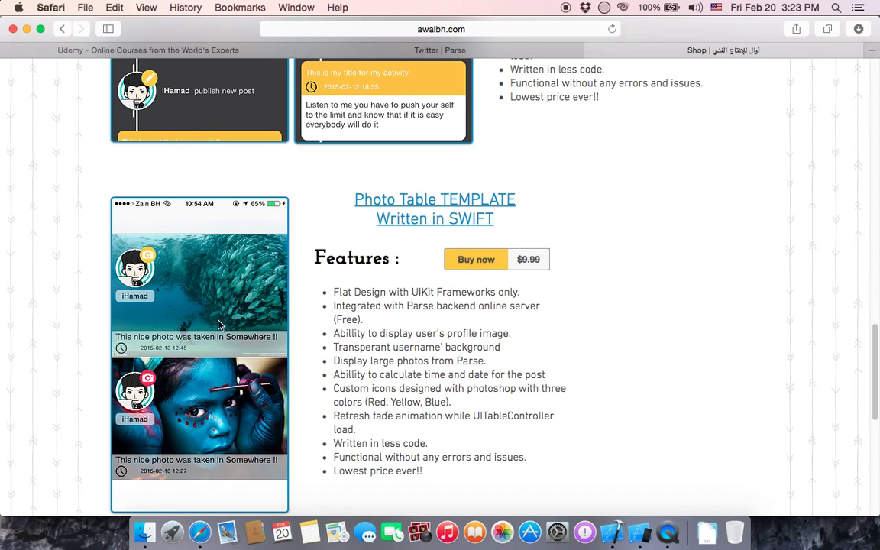
{"action": "mouse_move", "coordinate": [306, 361]}
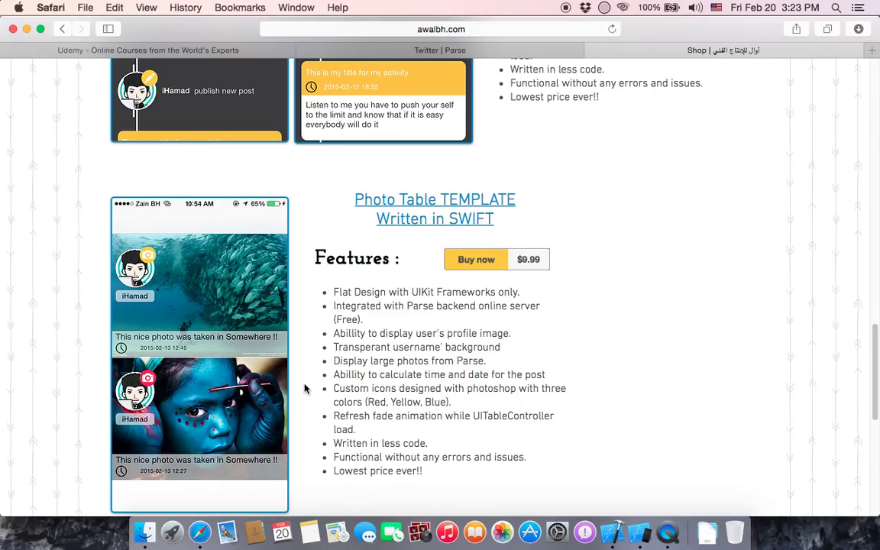
{"action": "mouse_move", "coordinate": [562, 430]}
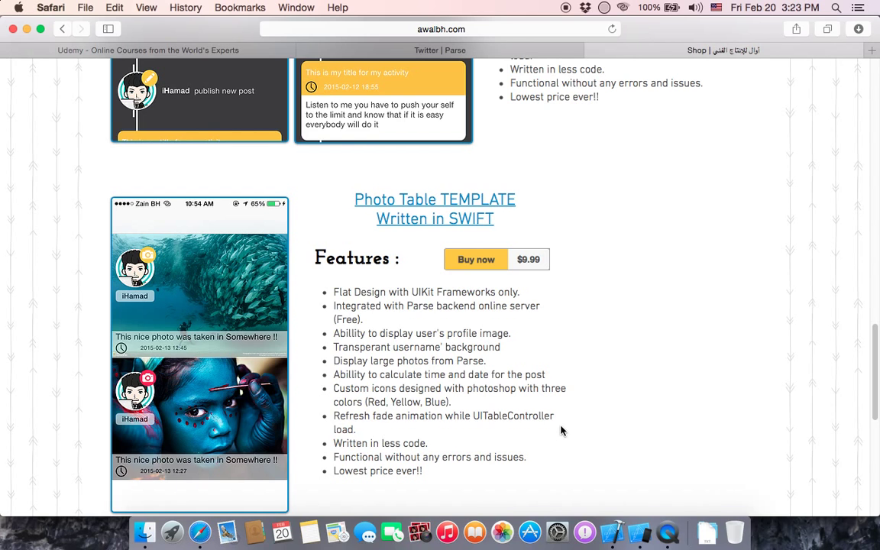
{"action": "mouse_move", "coordinate": [449, 411]}
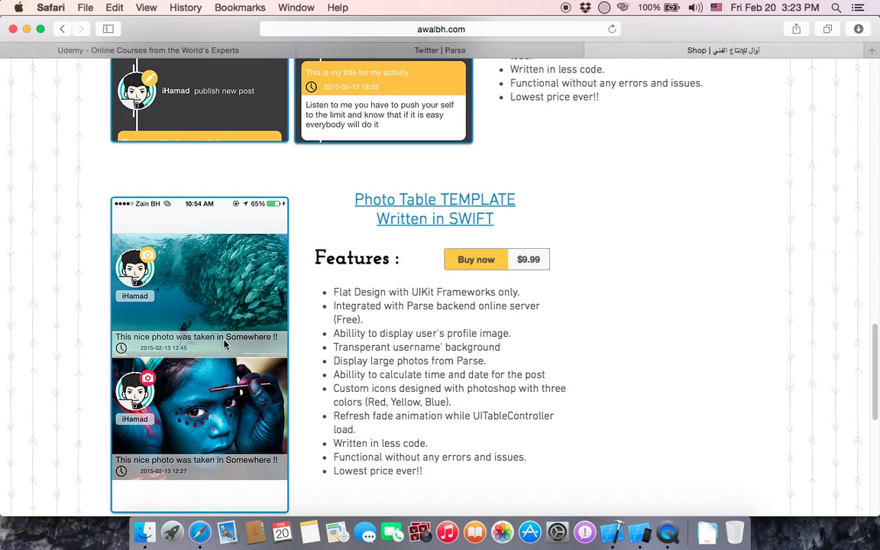
{"action": "mouse_move", "coordinate": [232, 357]}
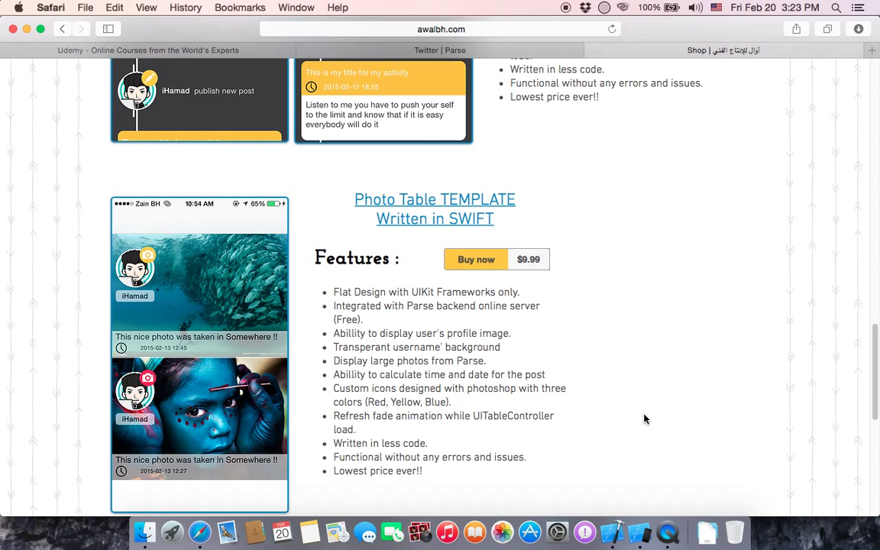
{"action": "scroll", "scroll_direction": "down", "scroll_amount": 3}
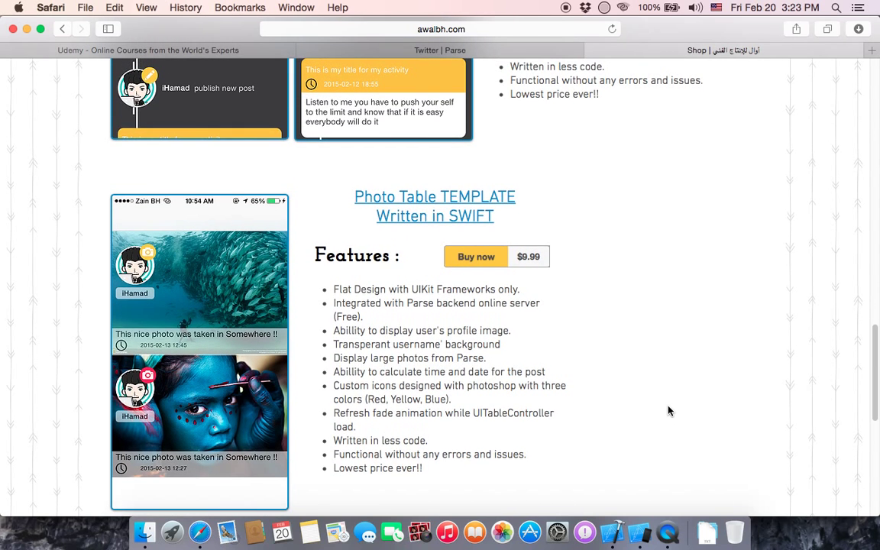
{"action": "scroll", "scroll_direction": "down", "scroll_amount": 3}
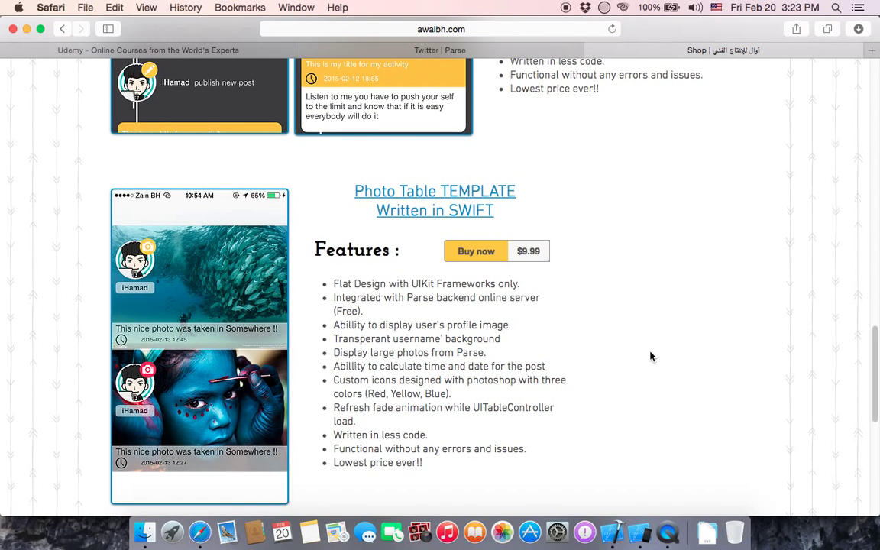
{"action": "mouse_move", "coordinate": [247, 389]}
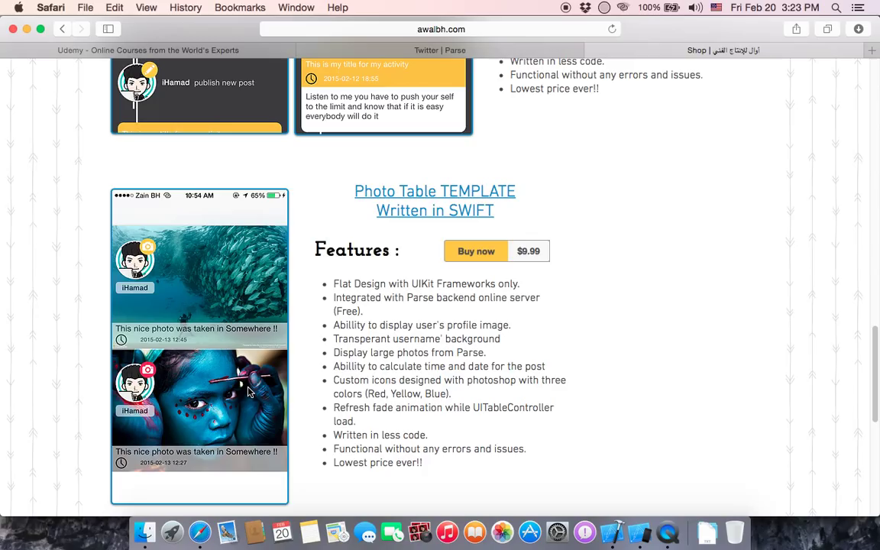
{"action": "mouse_move", "coordinate": [513, 232]}
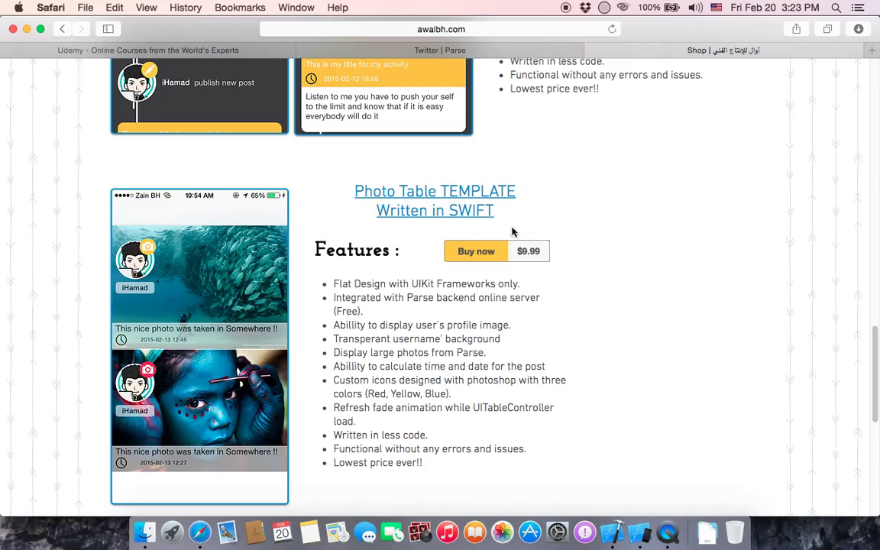
{"action": "mouse_move", "coordinate": [559, 354]}
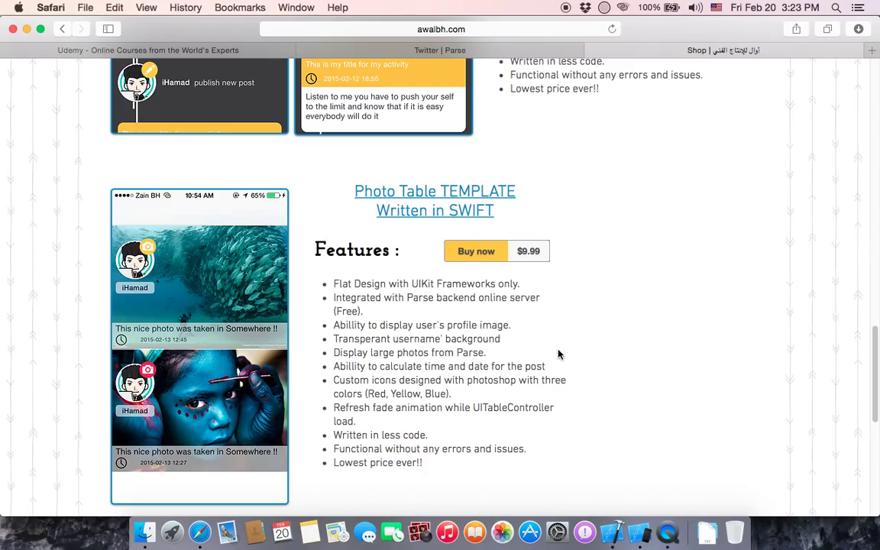
{"action": "mouse_move", "coordinate": [583, 437]}
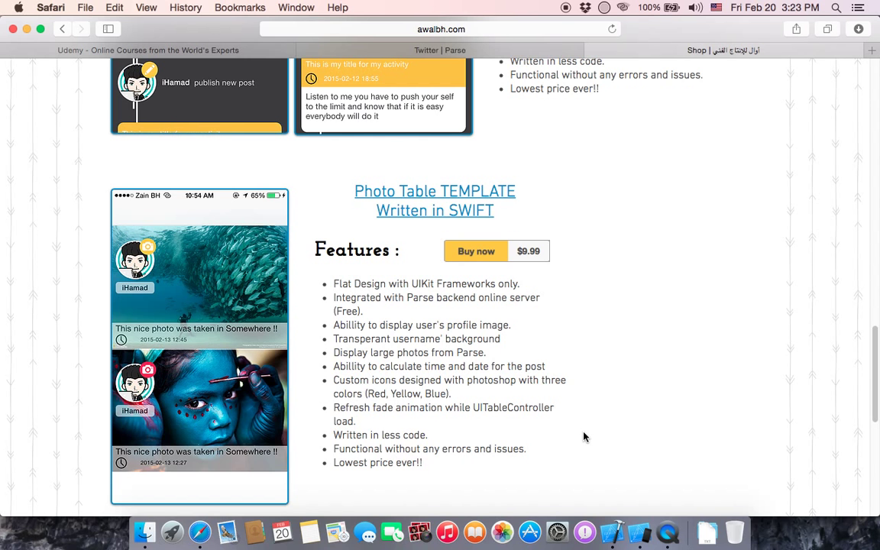
Scroll down to the Login and Signup Template at $9.99 above the footer
{"action": "scroll", "scroll_direction": "down", "scroll_amount": 3}
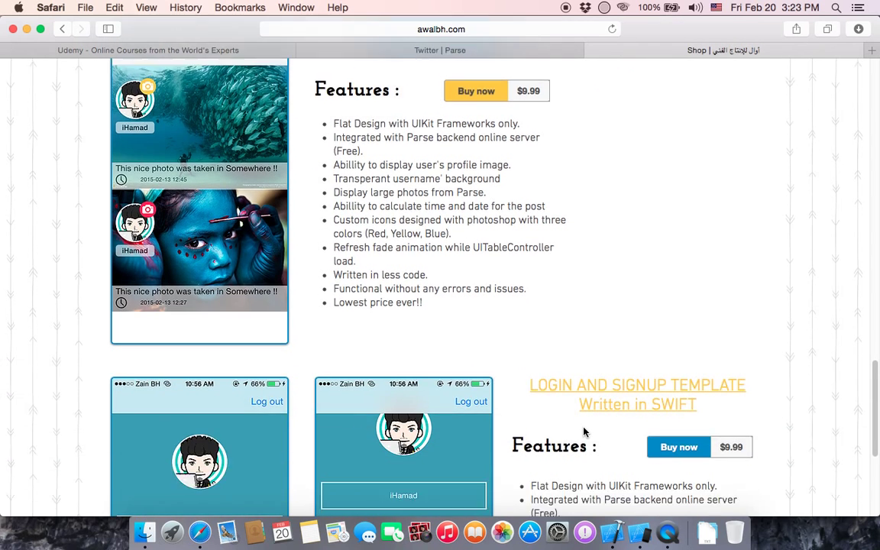
{"action": "scroll", "scroll_direction": "down", "scroll_amount": 3}
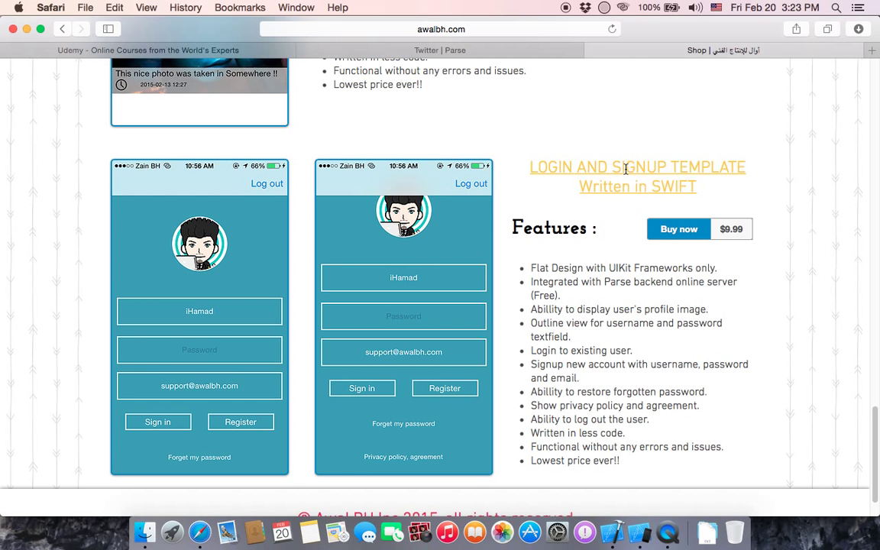
{"action": "mouse_move", "coordinate": [556, 219]}
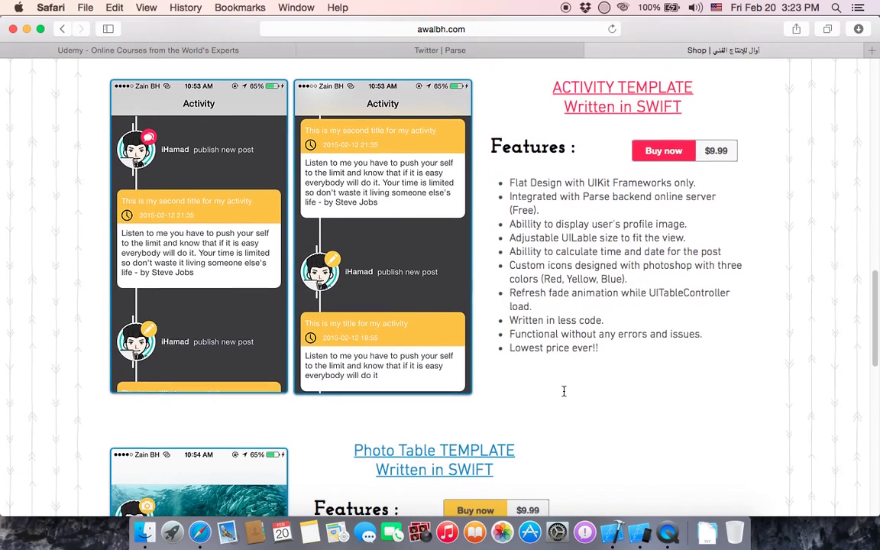
{"action": "scroll", "scroll_direction": "down", "scroll_amount": 3}
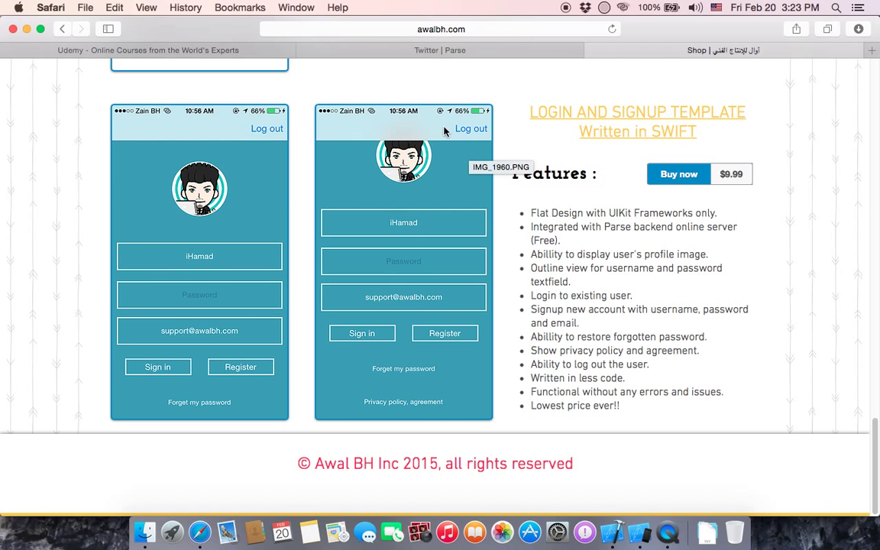
{"action": "mouse_move", "coordinate": [471, 143]}
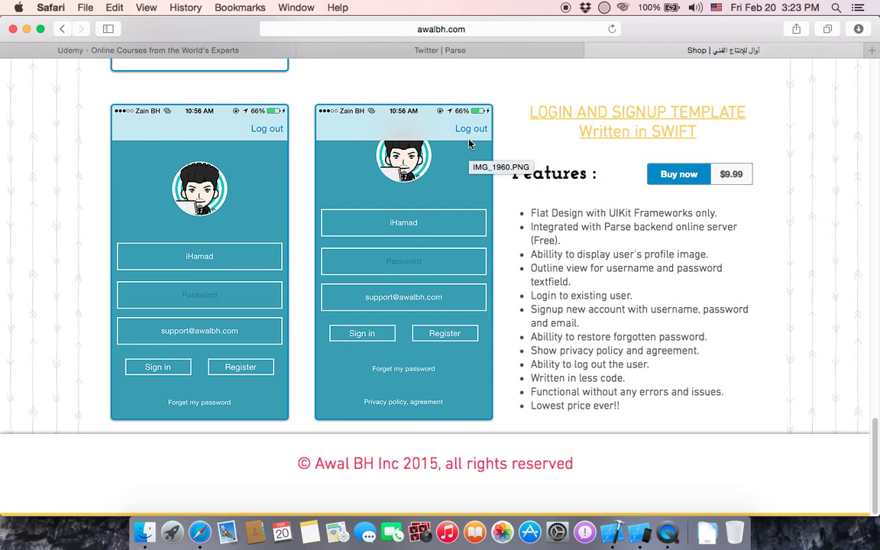
{"action": "mouse_move", "coordinate": [391, 305]}
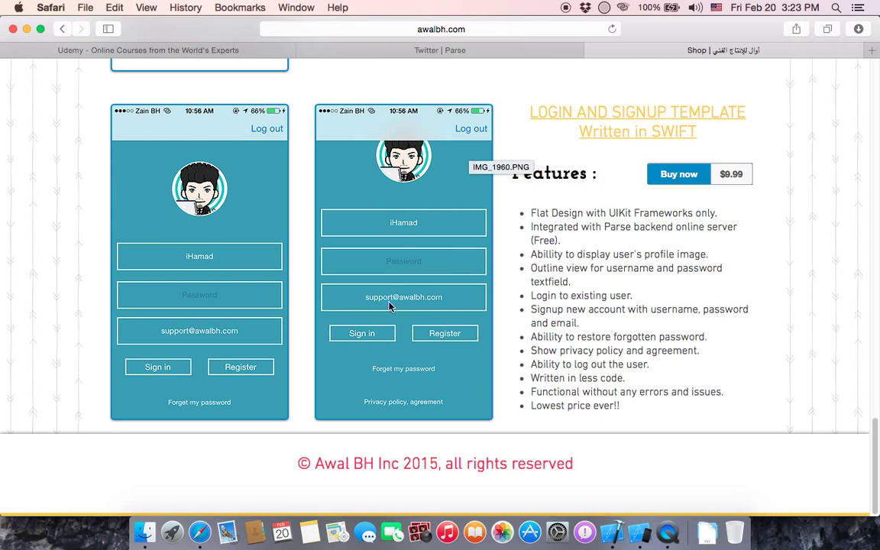
{"action": "mouse_move", "coordinate": [434, 357]}
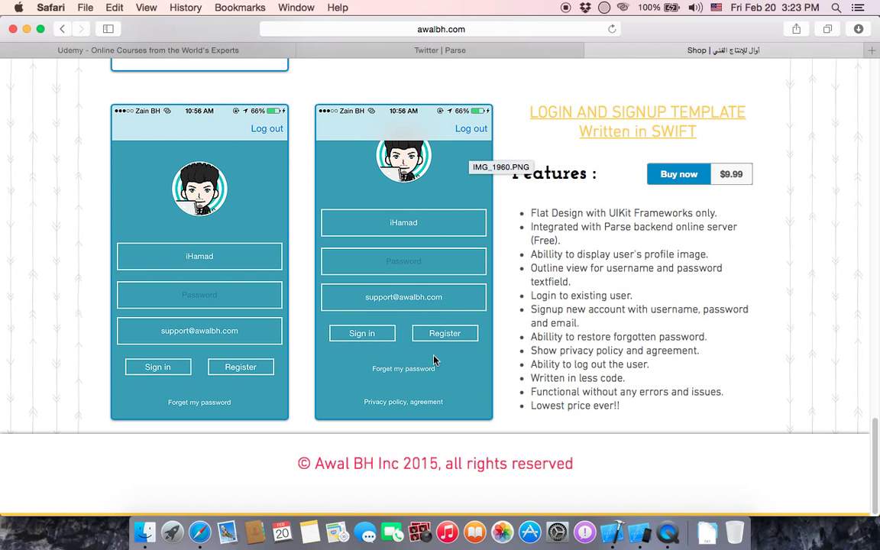
{"action": "mouse_move", "coordinate": [415, 374]}
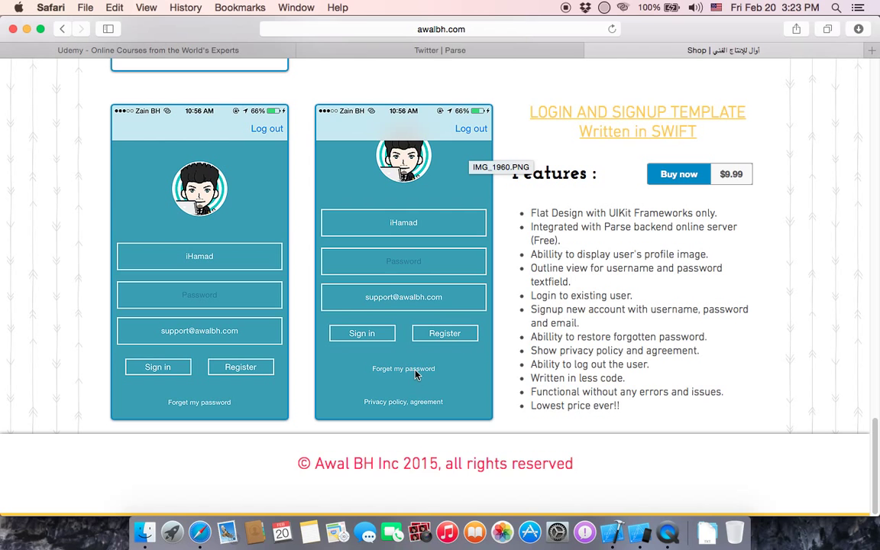
{"action": "mouse_move", "coordinate": [390, 373]}
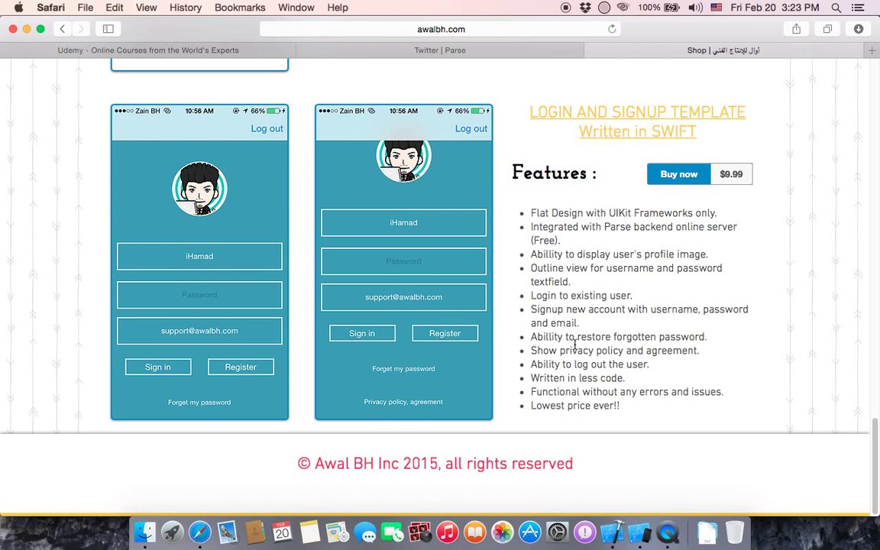
{"action": "mouse_move", "coordinate": [595, 394]}
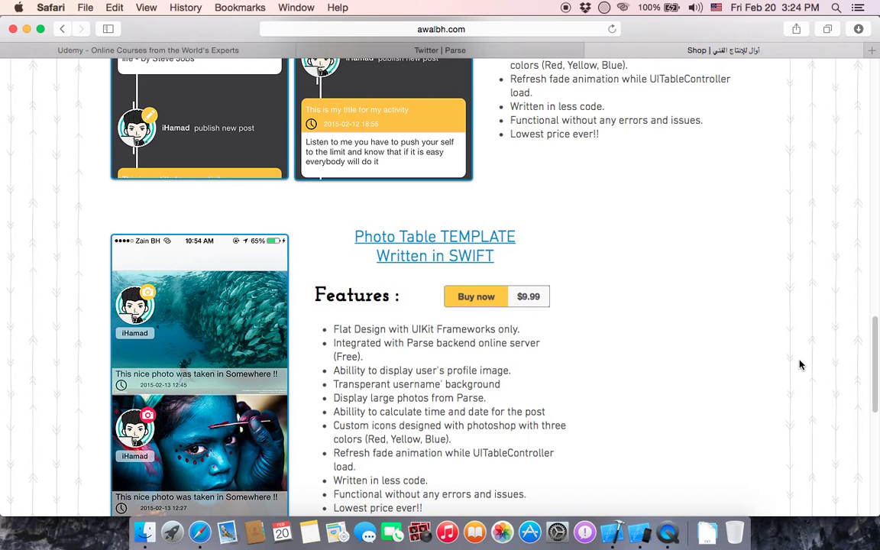
Scroll past the Activity template back up to the Simple Swift UIKit Framework at $4.99
{"action": "scroll", "scroll_direction": "down", "scroll_amount": 3}
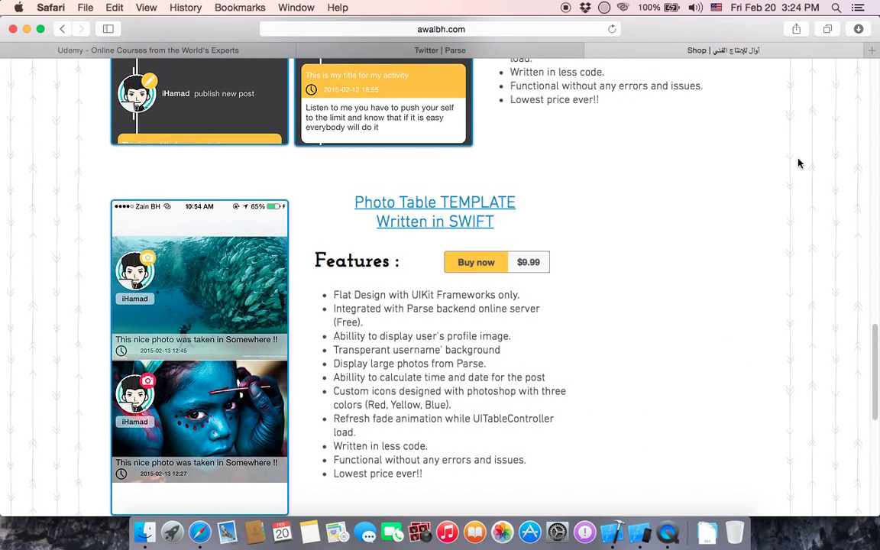
{"action": "scroll", "scroll_direction": "down", "scroll_amount": 3}
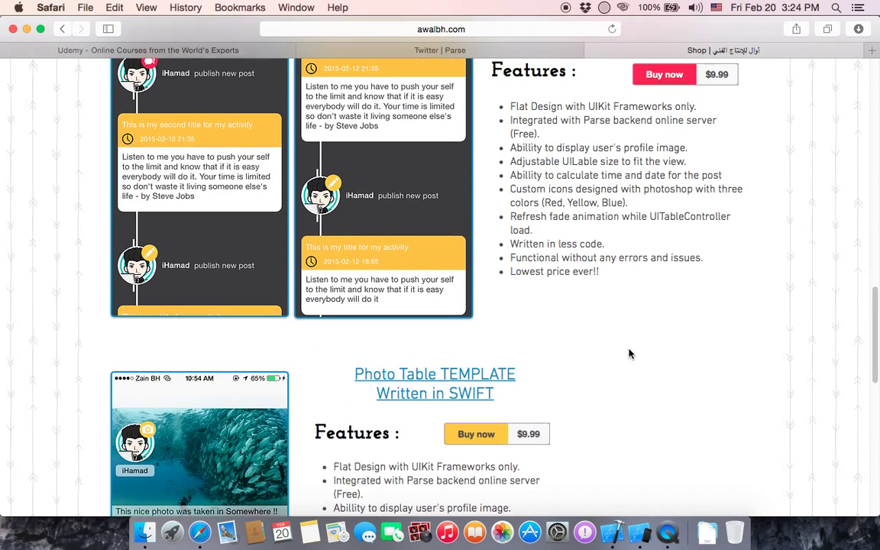
{"action": "scroll", "scroll_direction": "up", "scroll_amount": 3}
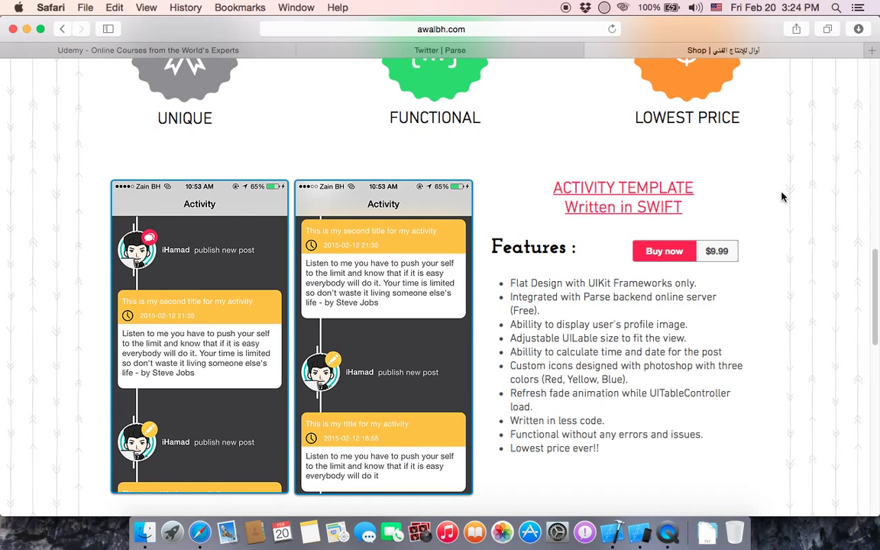
{"action": "scroll", "scroll_direction": "up", "scroll_amount": 3}
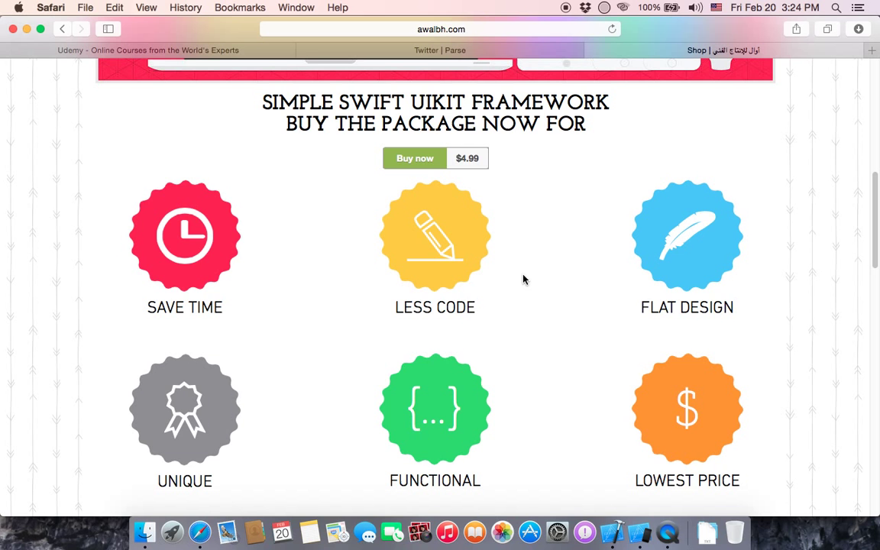
{"action": "mouse_move", "coordinate": [549, 360]}
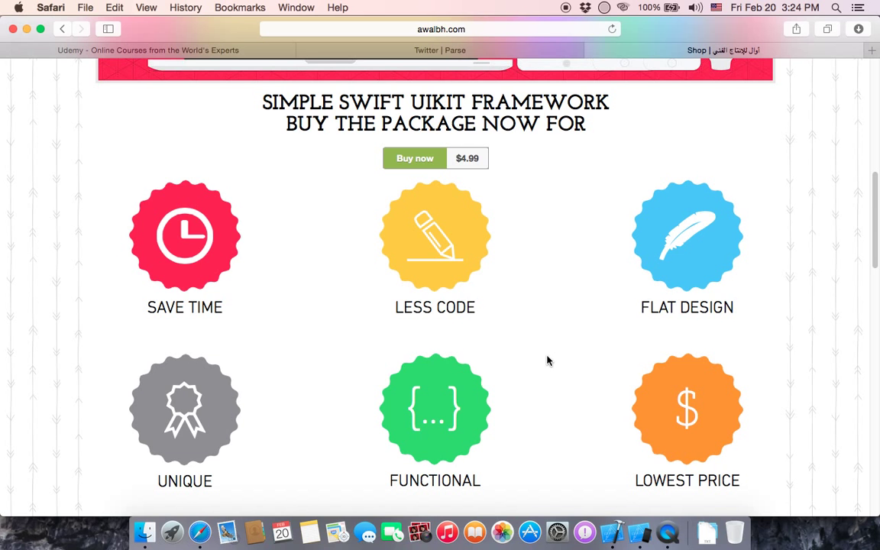
{"action": "scroll", "scroll_direction": "up", "scroll_amount": 3}
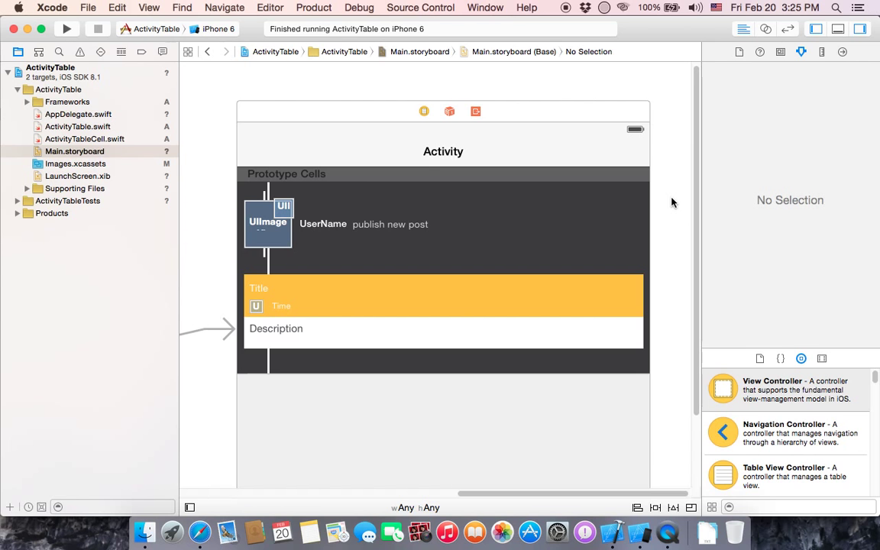
{"action": "mouse_move", "coordinate": [253, 501]}
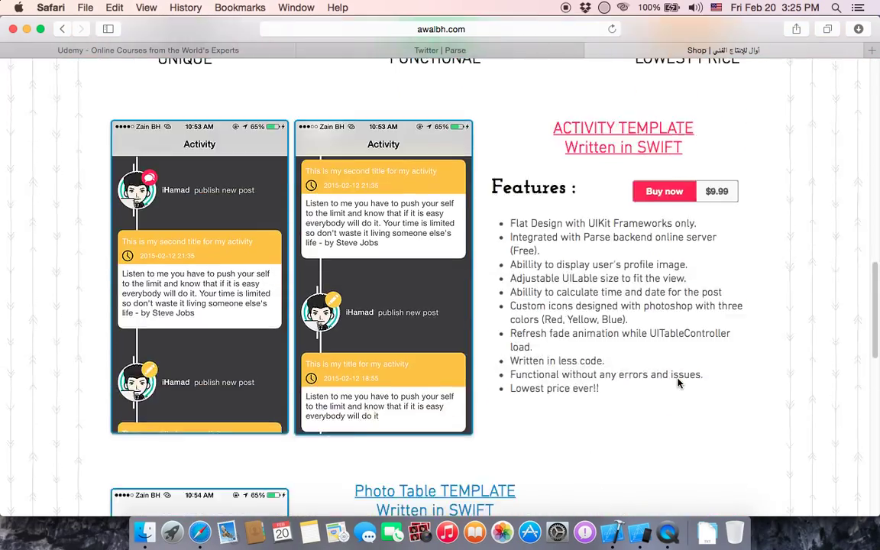
{"action": "scroll", "scroll_direction": "down", "scroll_amount": 3}
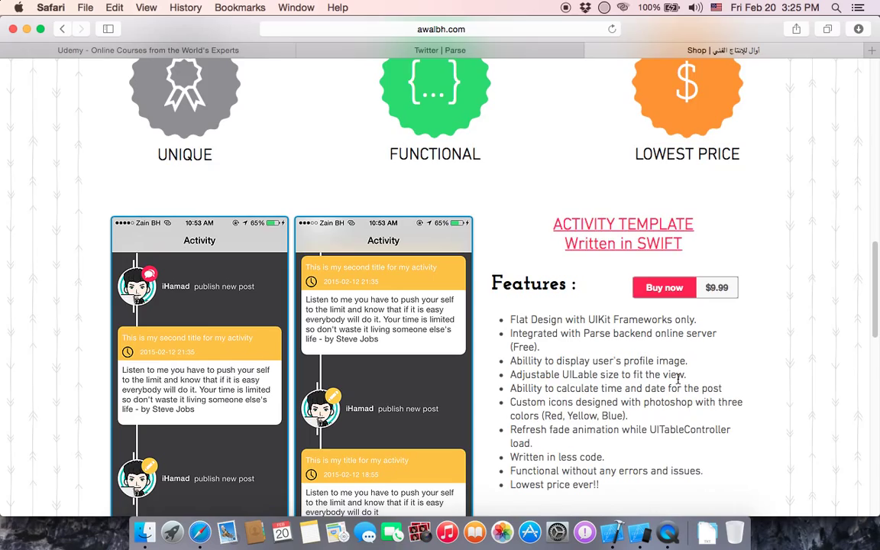
{"action": "scroll", "scroll_direction": "down", "scroll_amount": 3}
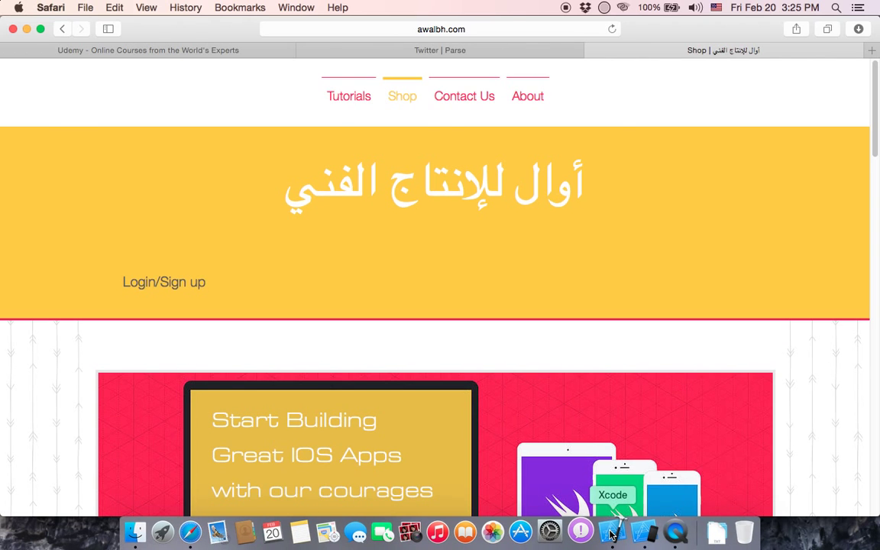
{"action": "left_click", "coordinate": [611, 532]}
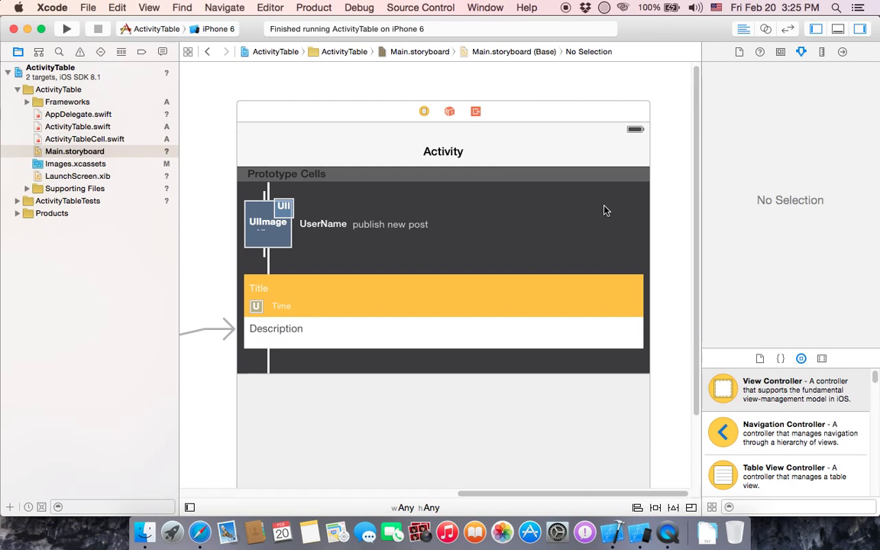